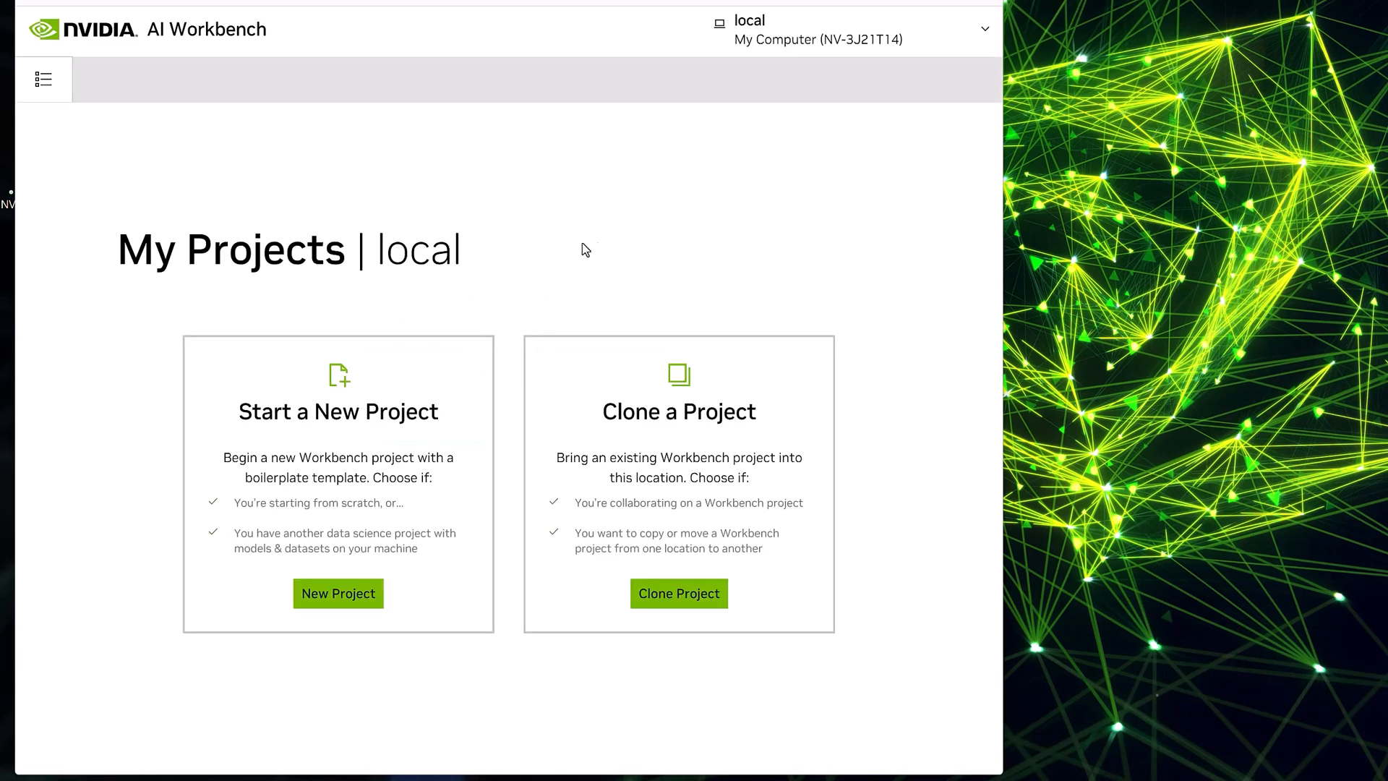
{"action": "mouse_move", "coordinate": [659, 259]}
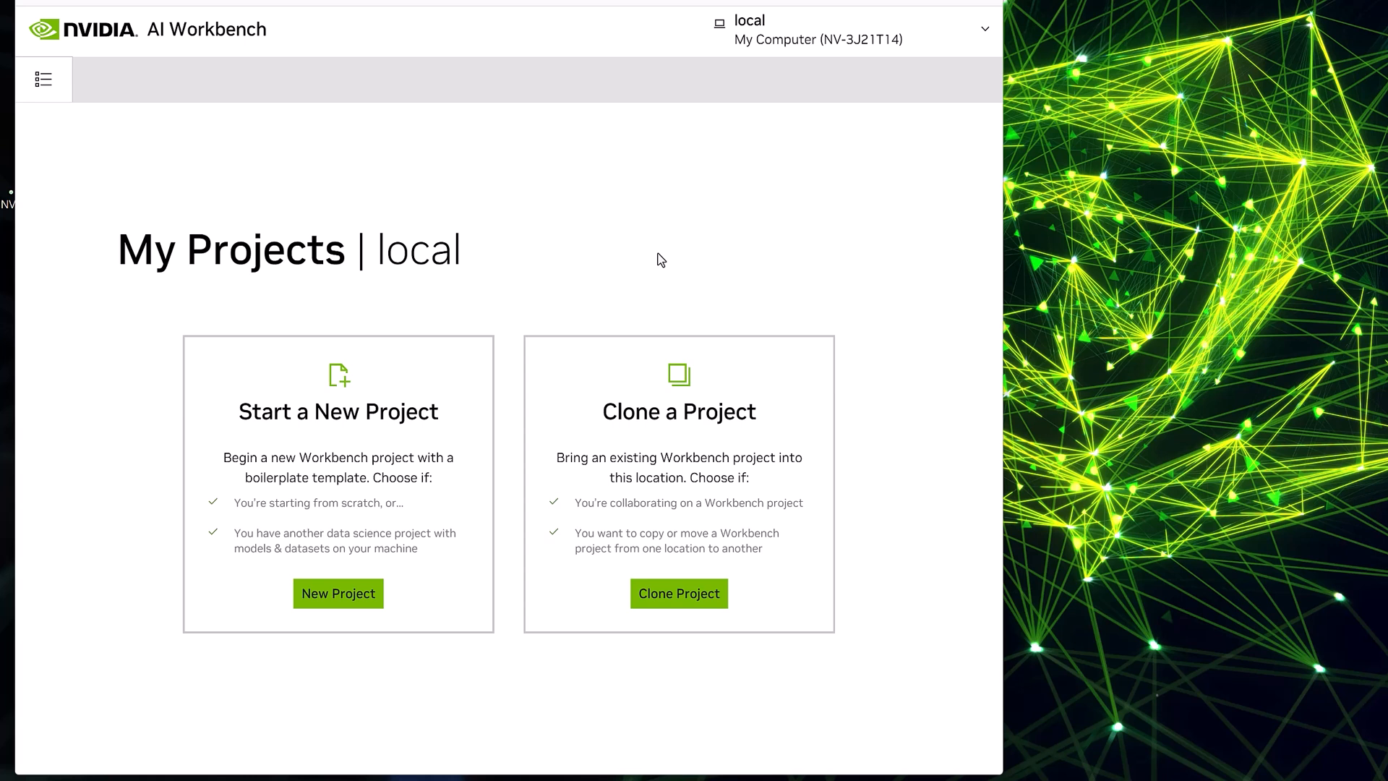
{"action": "mouse_move", "coordinate": [669, 312]}
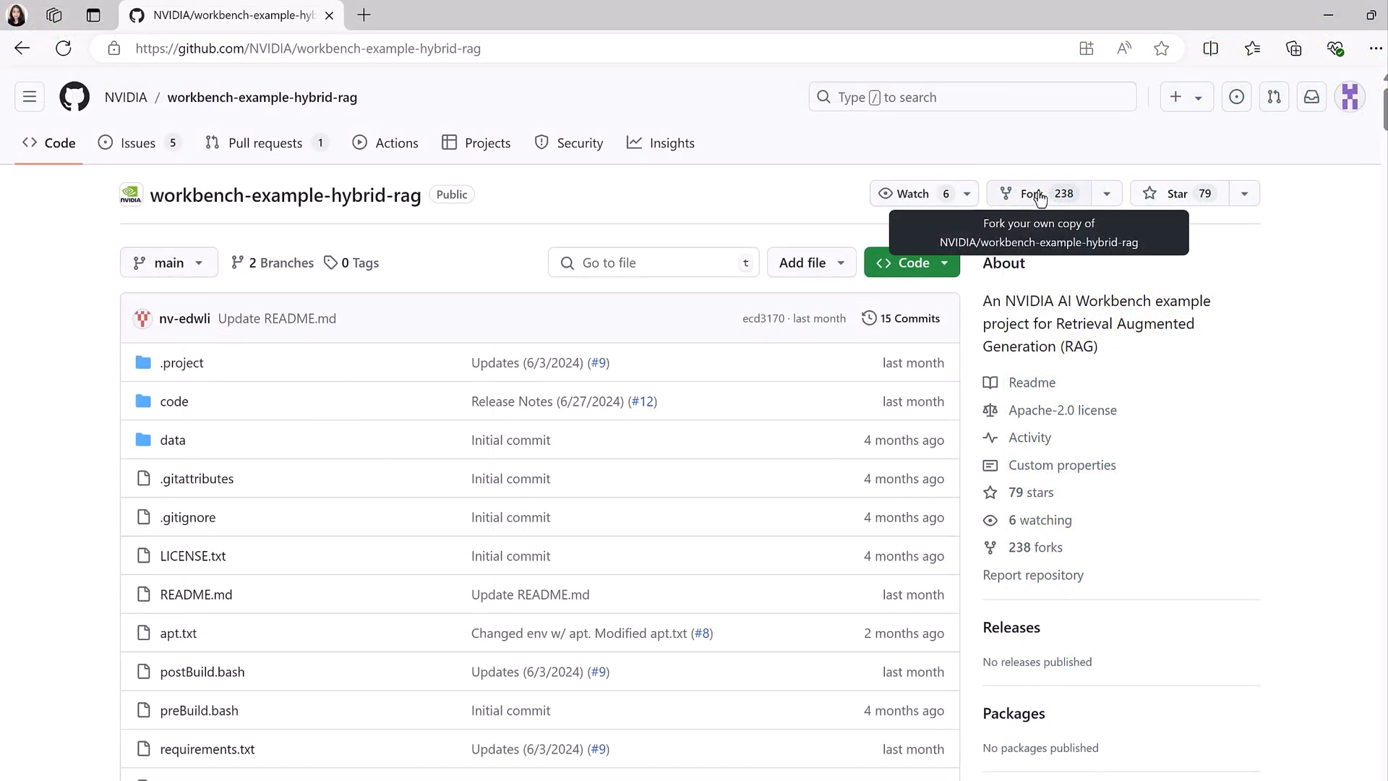
{"action": "mouse_move", "coordinate": [586, 47]}
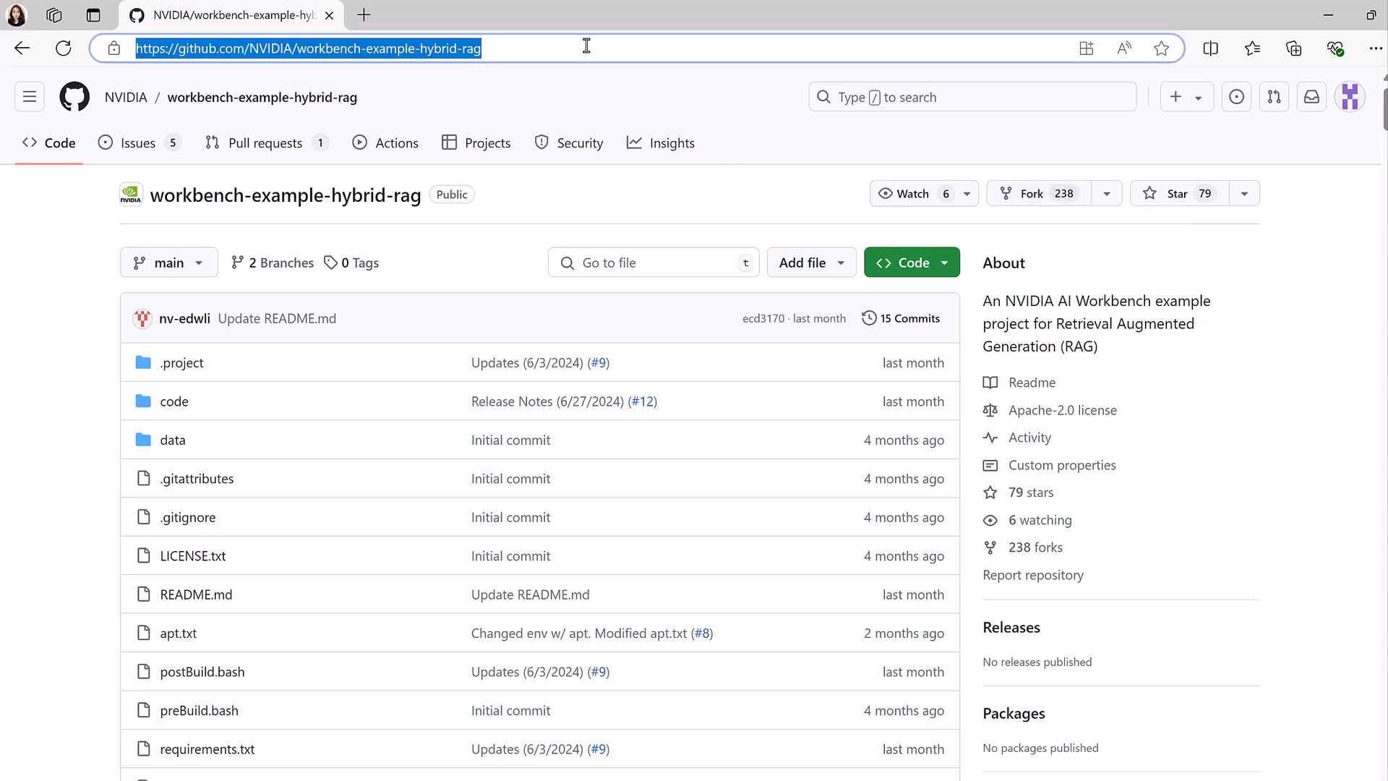
{"action": "mouse_move", "coordinate": [991, 704]}
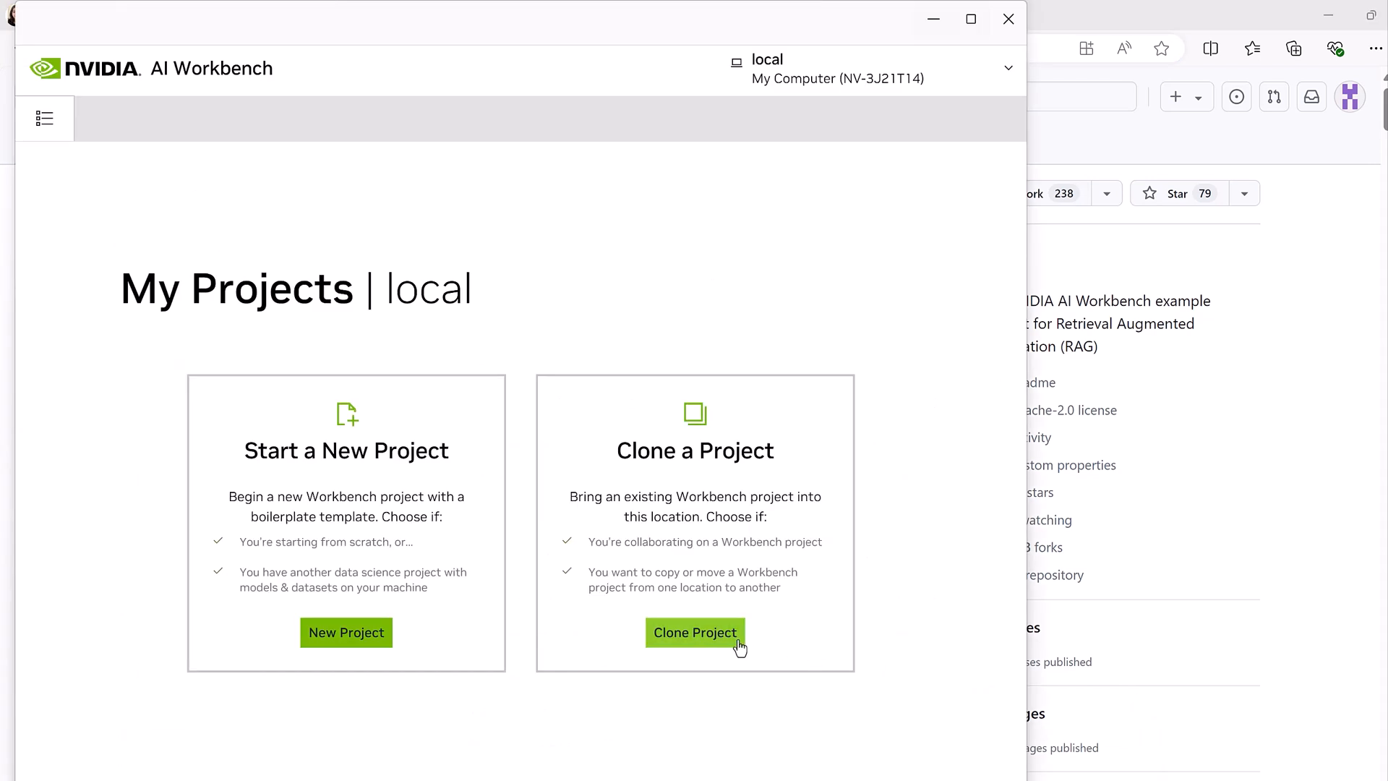
{"action": "left_click", "coordinate": [696, 632]}
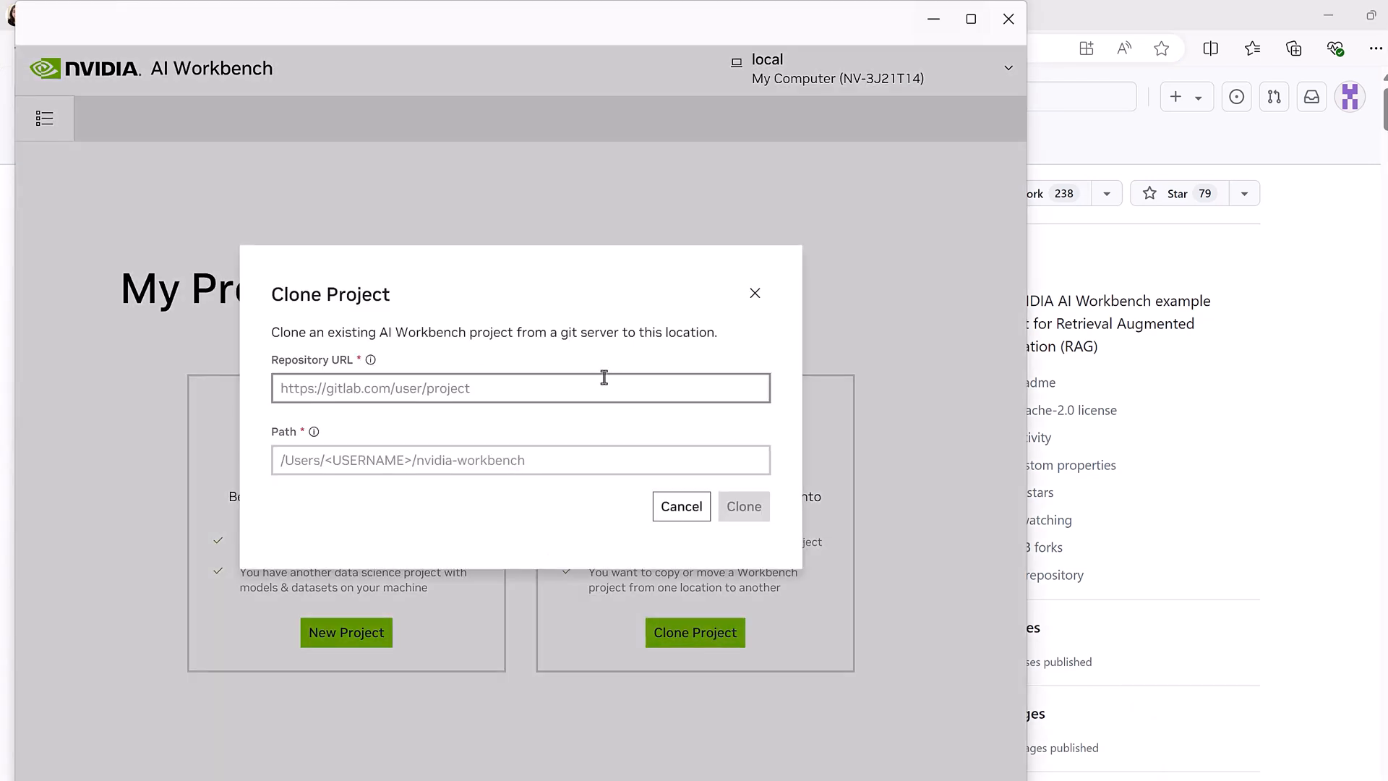
{"action": "type", "text": "https://github.com/NVIDIA/workbench-example-hybrid-rag"}
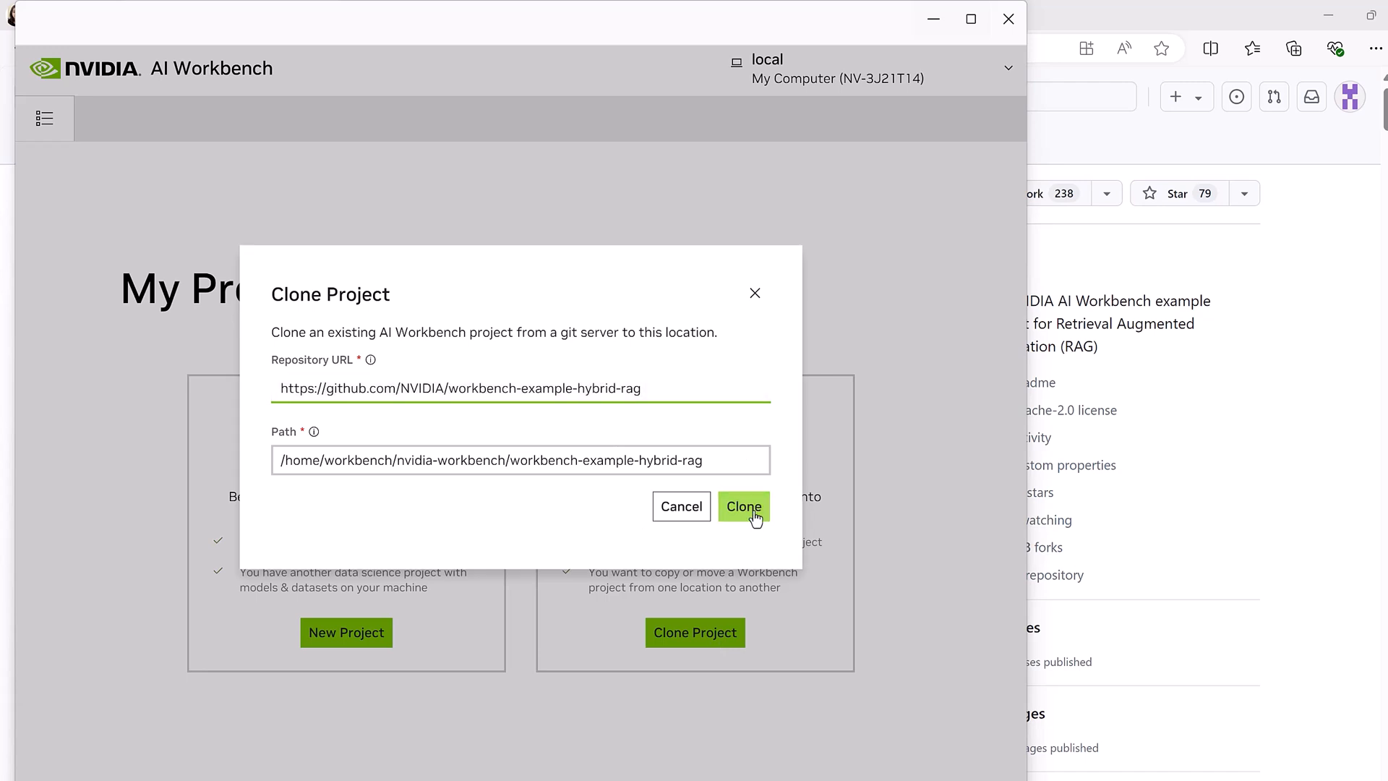
{"action": "left_click", "coordinate": [743, 506]}
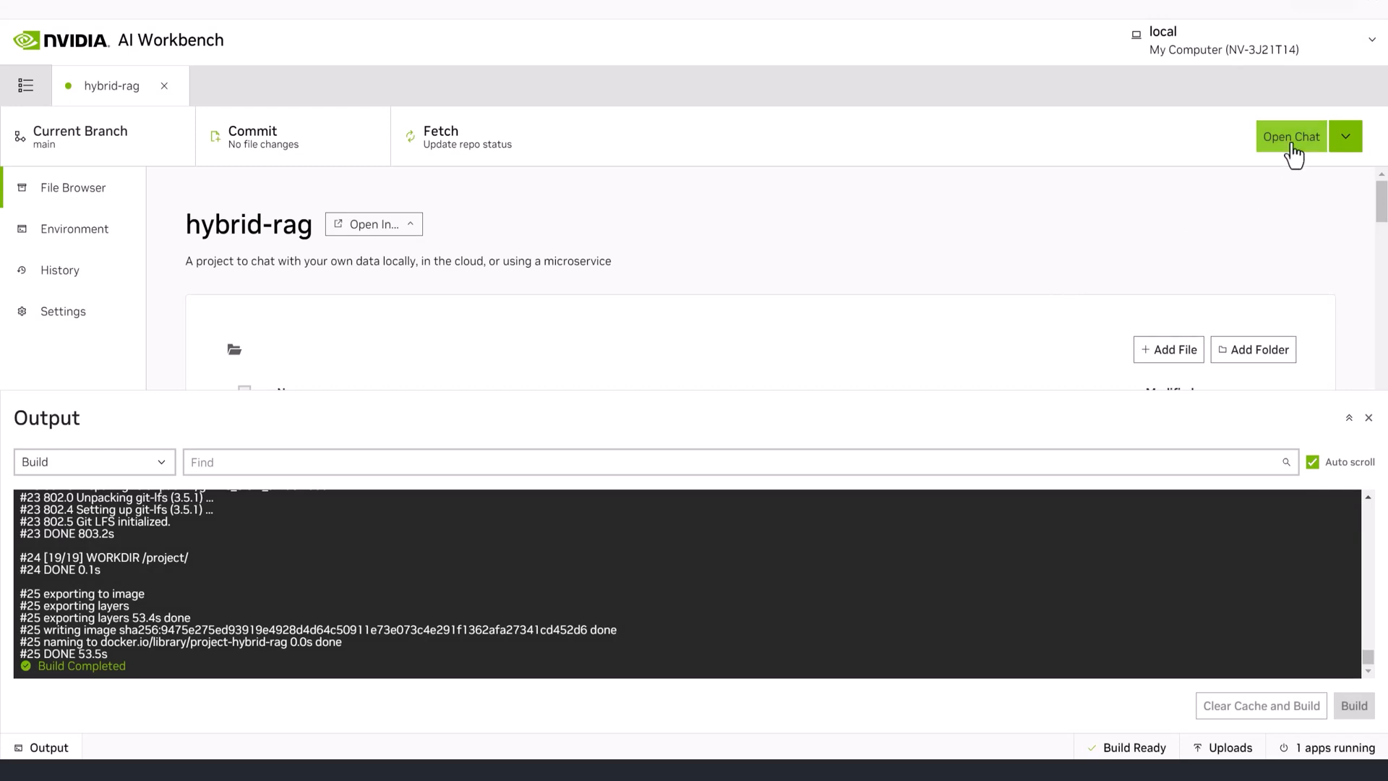
{"action": "left_click", "coordinate": [1291, 136]}
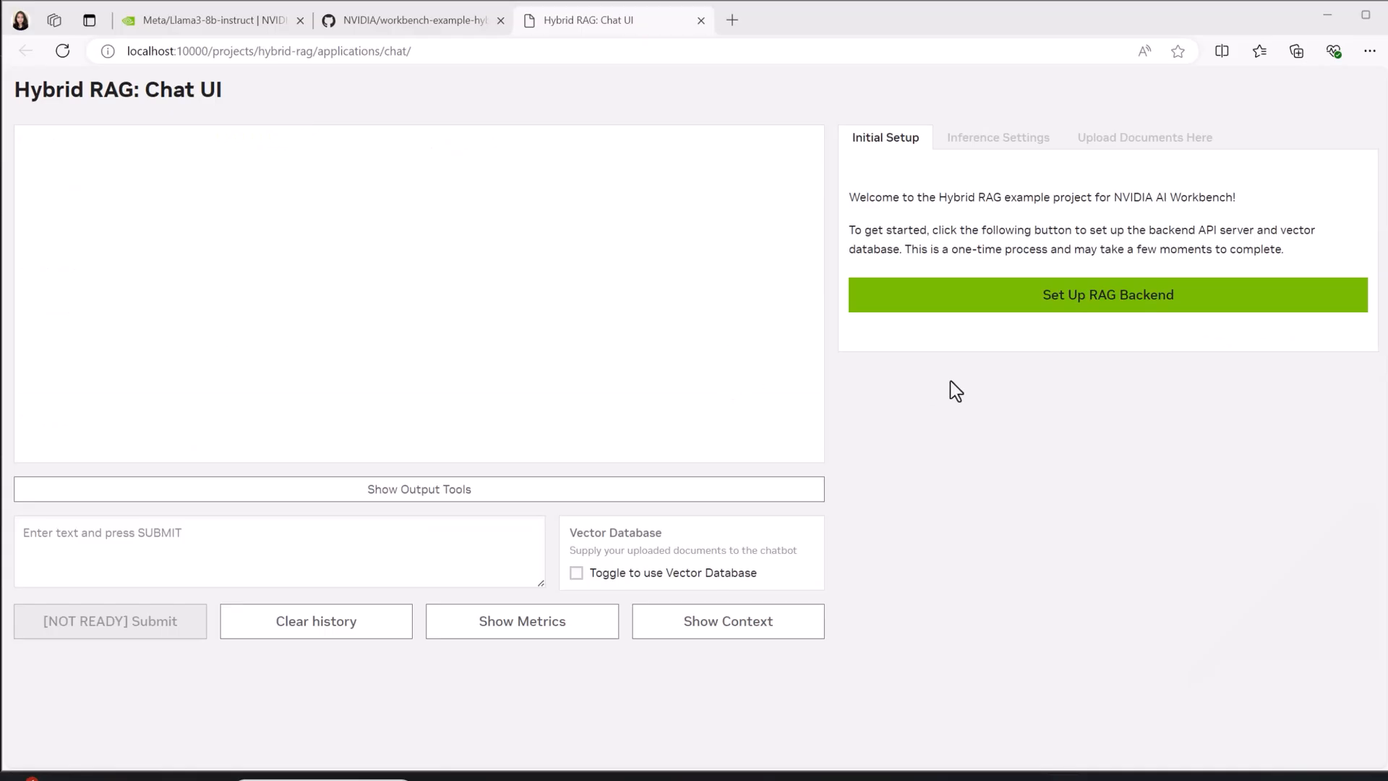
Step: Set up the RAG backend server and vector database, then choose Local System inference
{"action": "left_click", "coordinate": [1107, 294]}
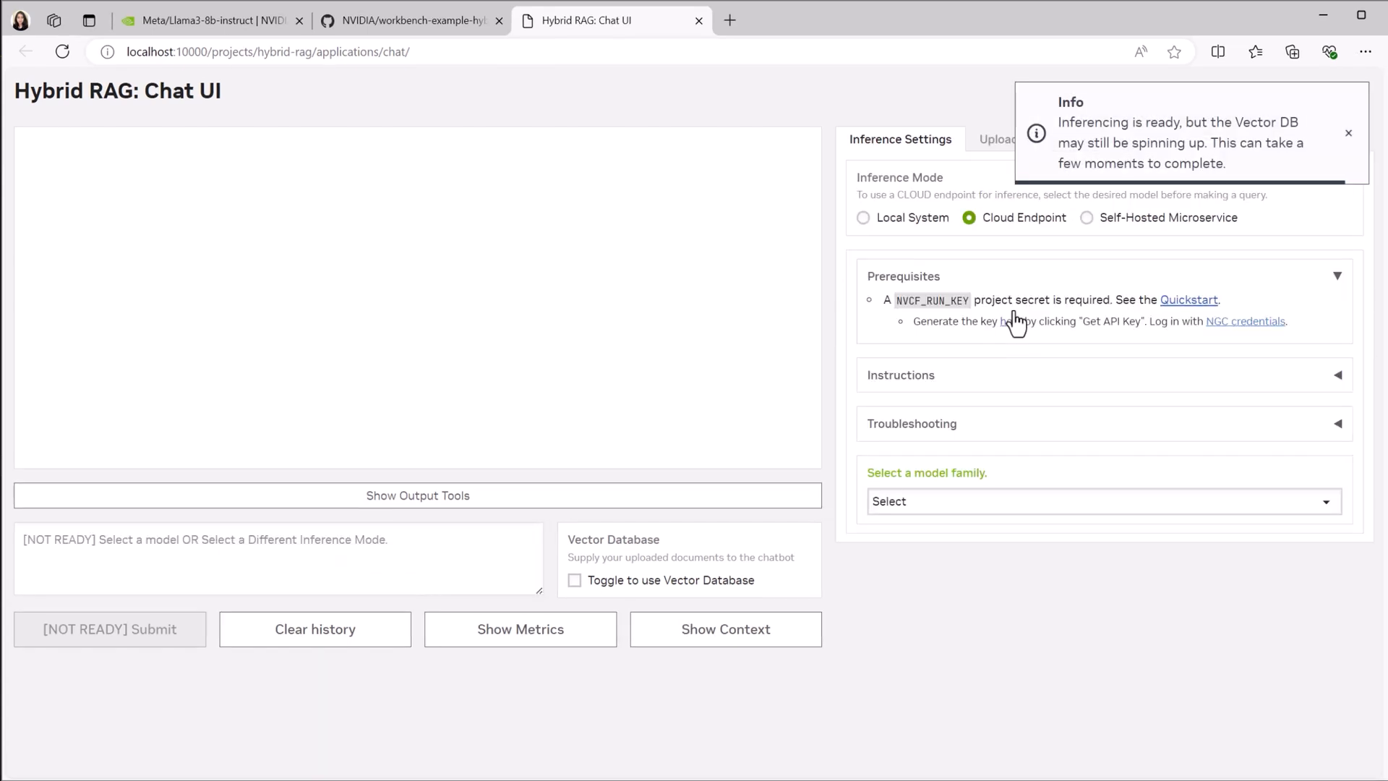
{"action": "mouse_move", "coordinate": [938, 238]}
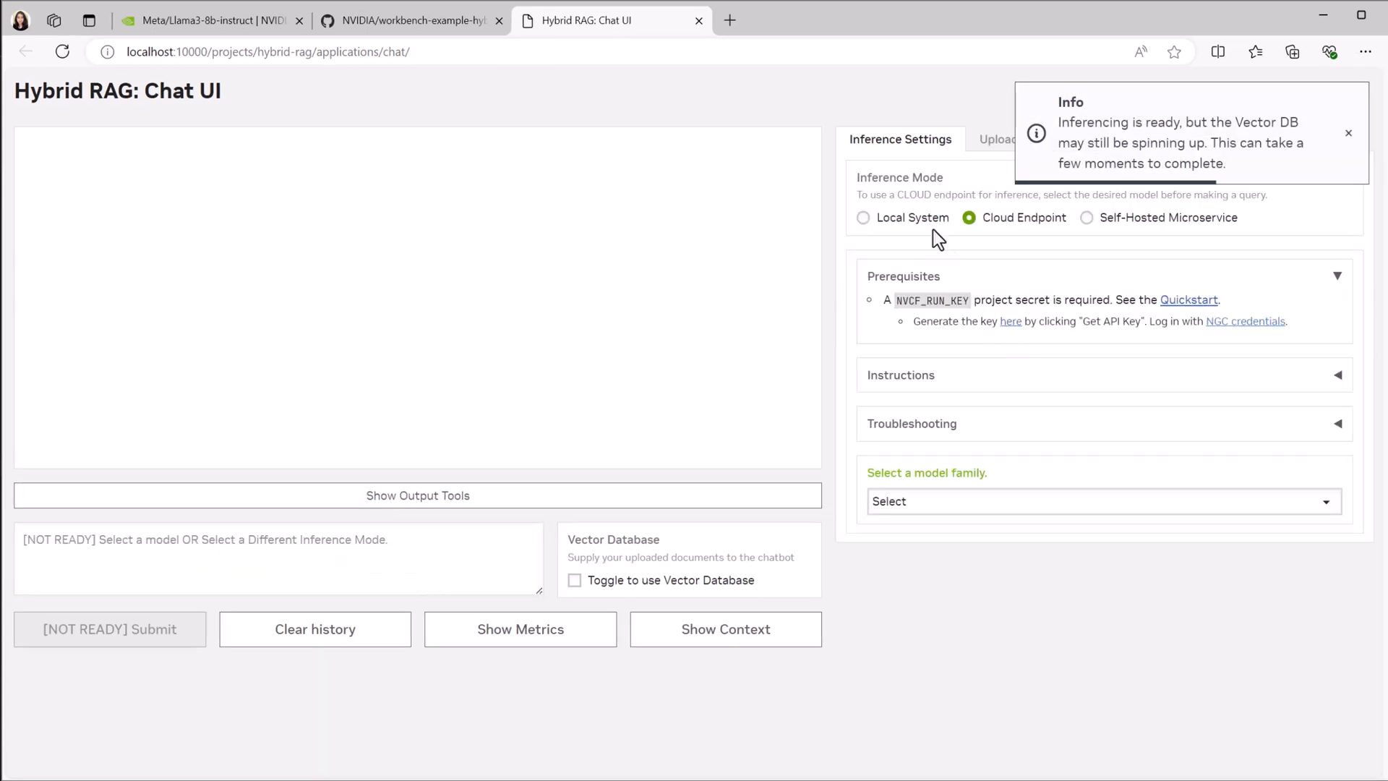
{"action": "mouse_move", "coordinate": [1110, 248]}
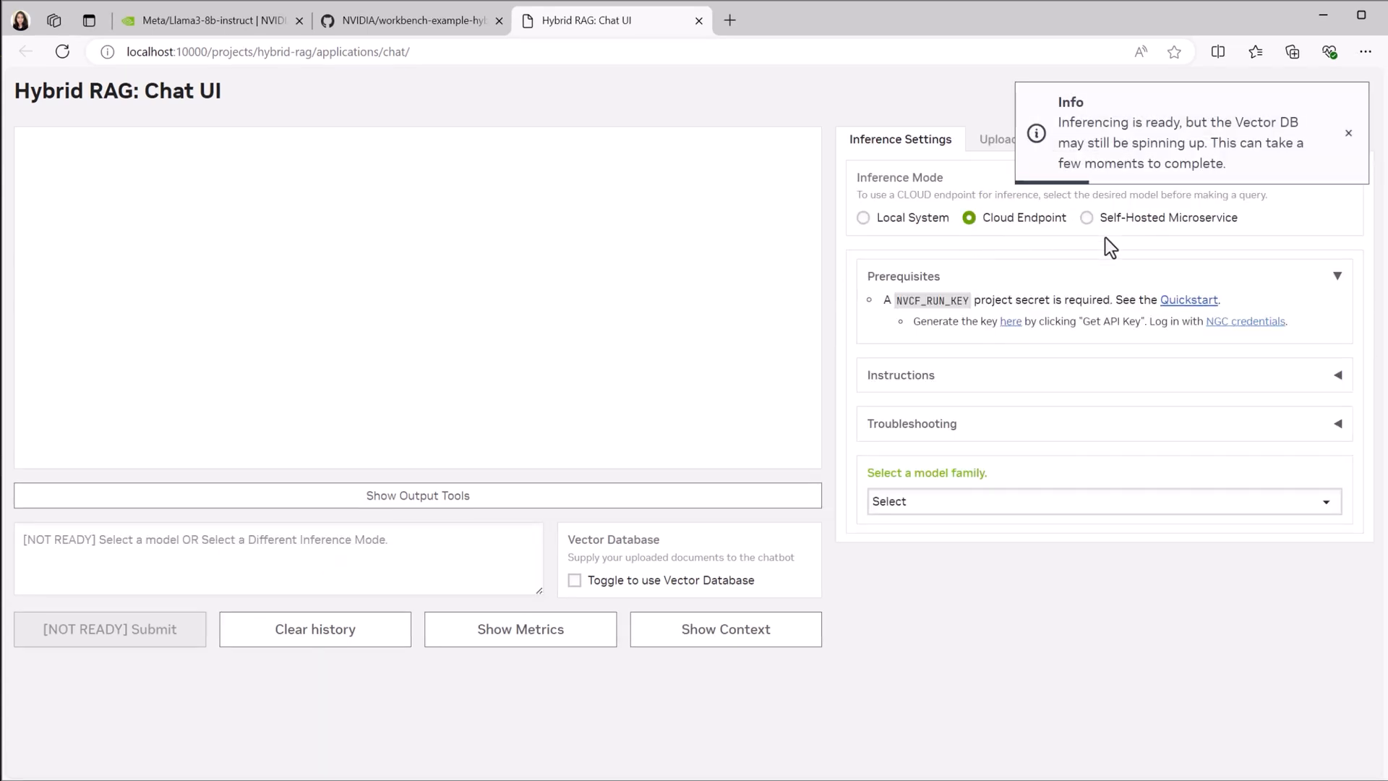
{"action": "left_click", "coordinate": [1347, 133]}
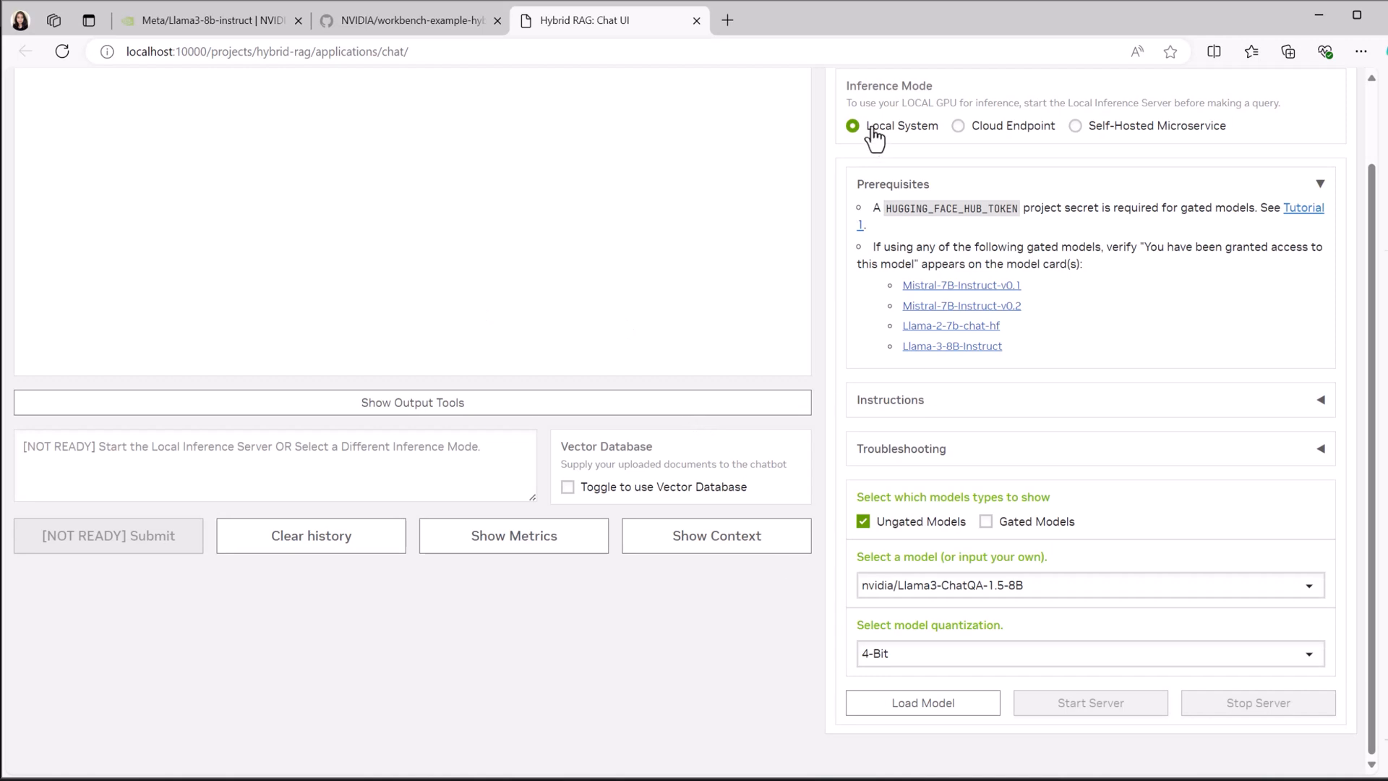
{"action": "mouse_move", "coordinate": [922, 703]}
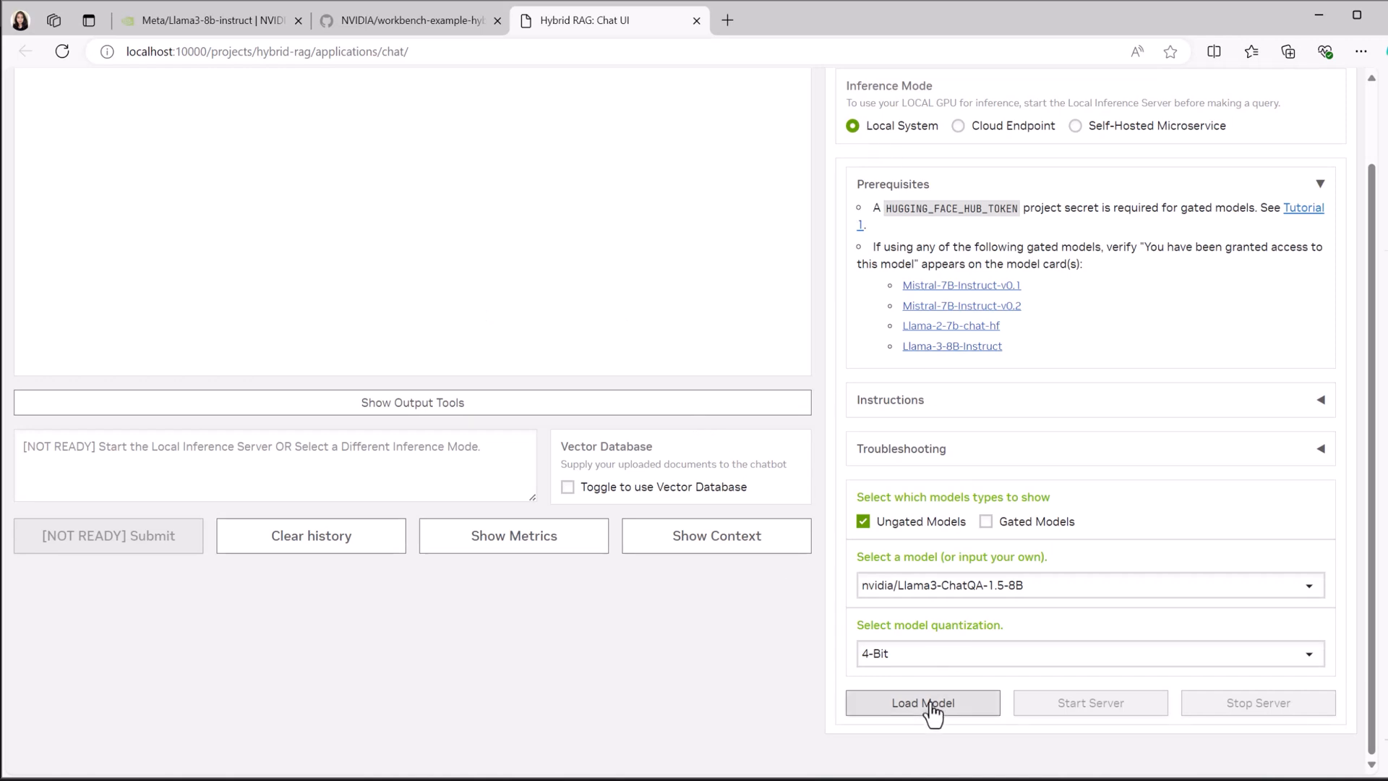
Step: Load the nvidia/Llama3-ChatQA-1.5-8B model at 4-bit quantization for local inference
{"action": "left_click", "coordinate": [922, 702]}
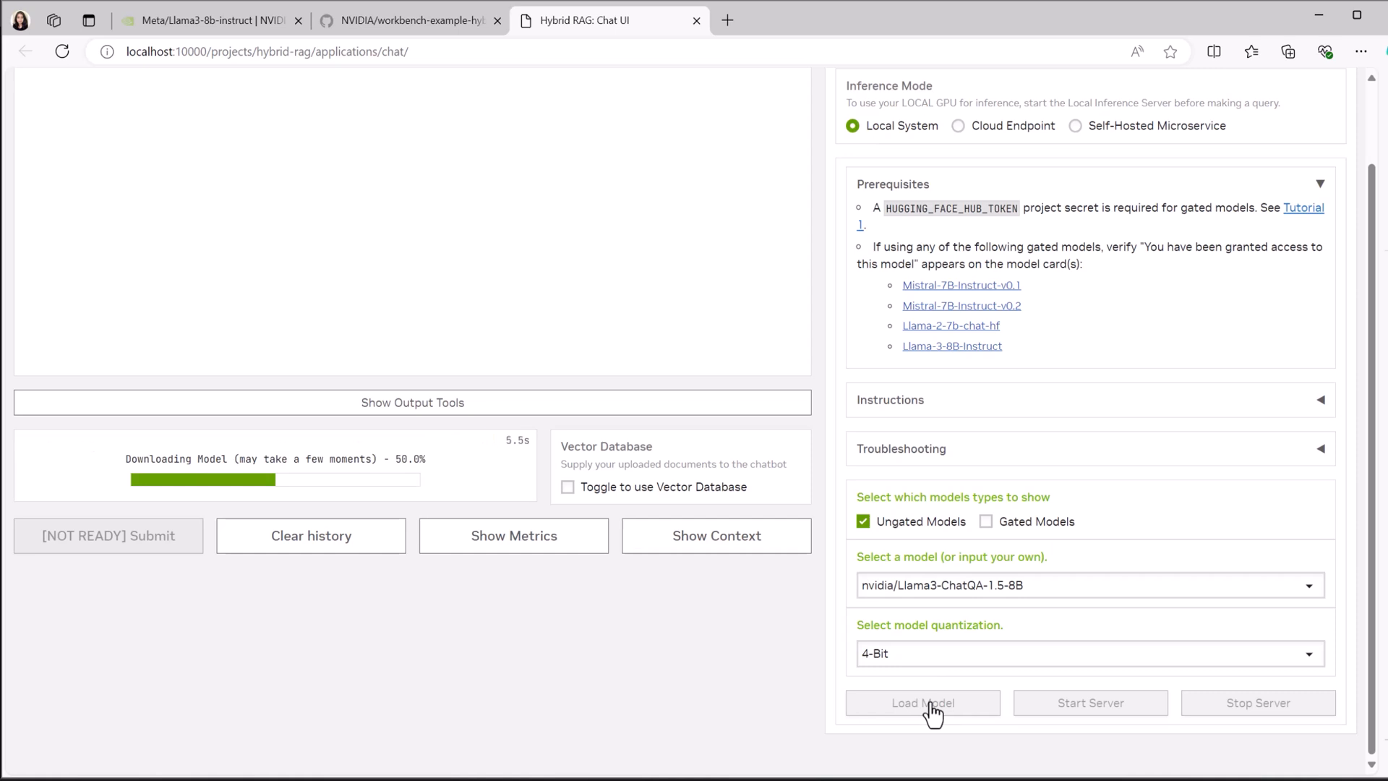
{"action": "mouse_move", "coordinate": [1090, 753]}
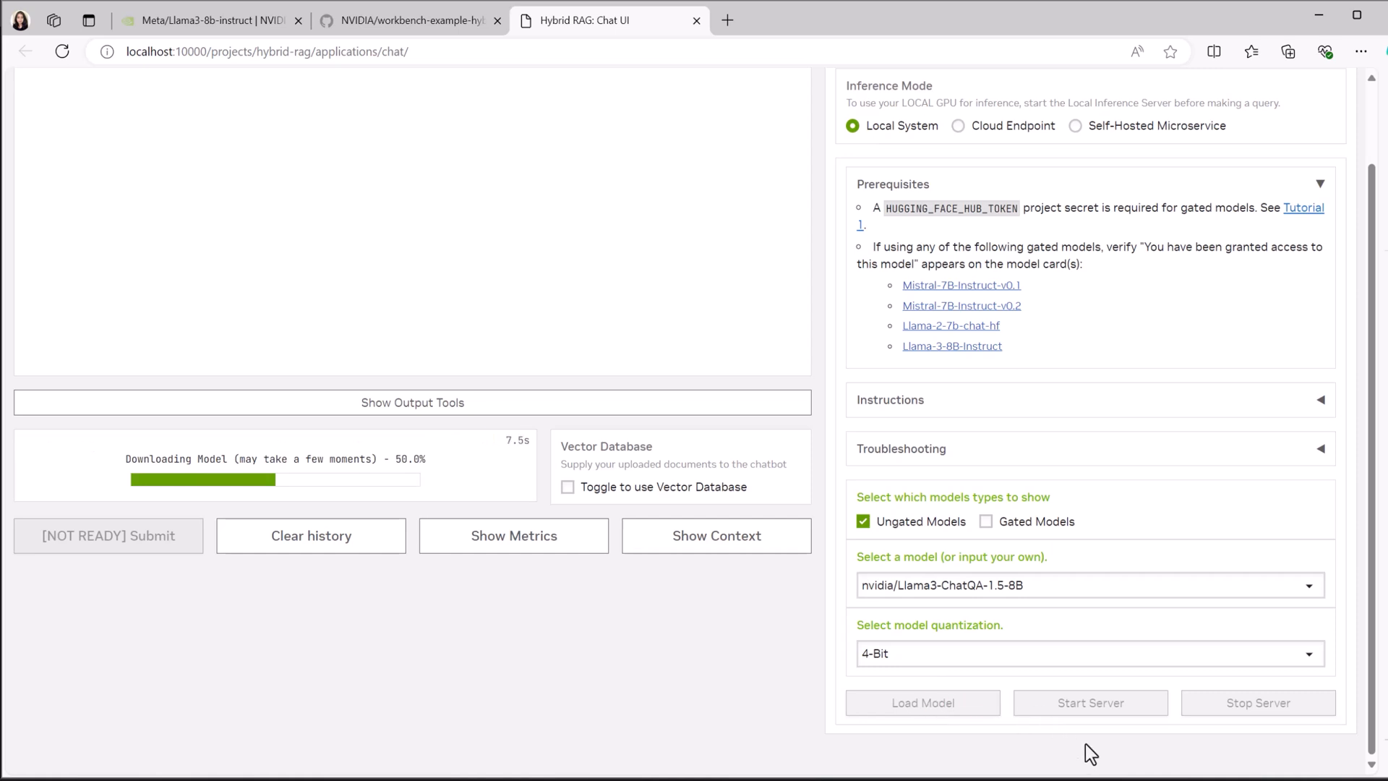
{"action": "mouse_move", "coordinate": [529, 193]}
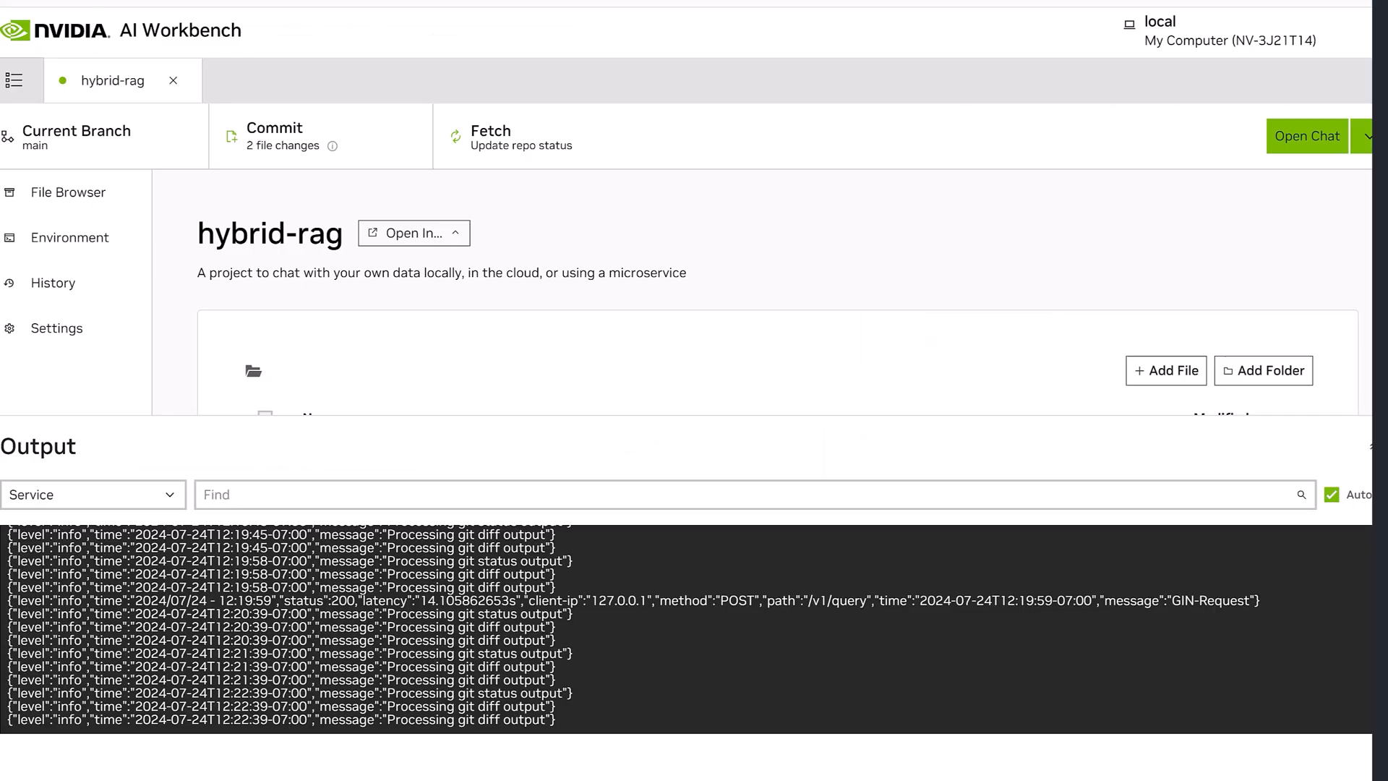
Step: Check the Chat log for the inference server startup messages, then return to the chat interface
{"action": "left_click", "coordinate": [91, 494]}
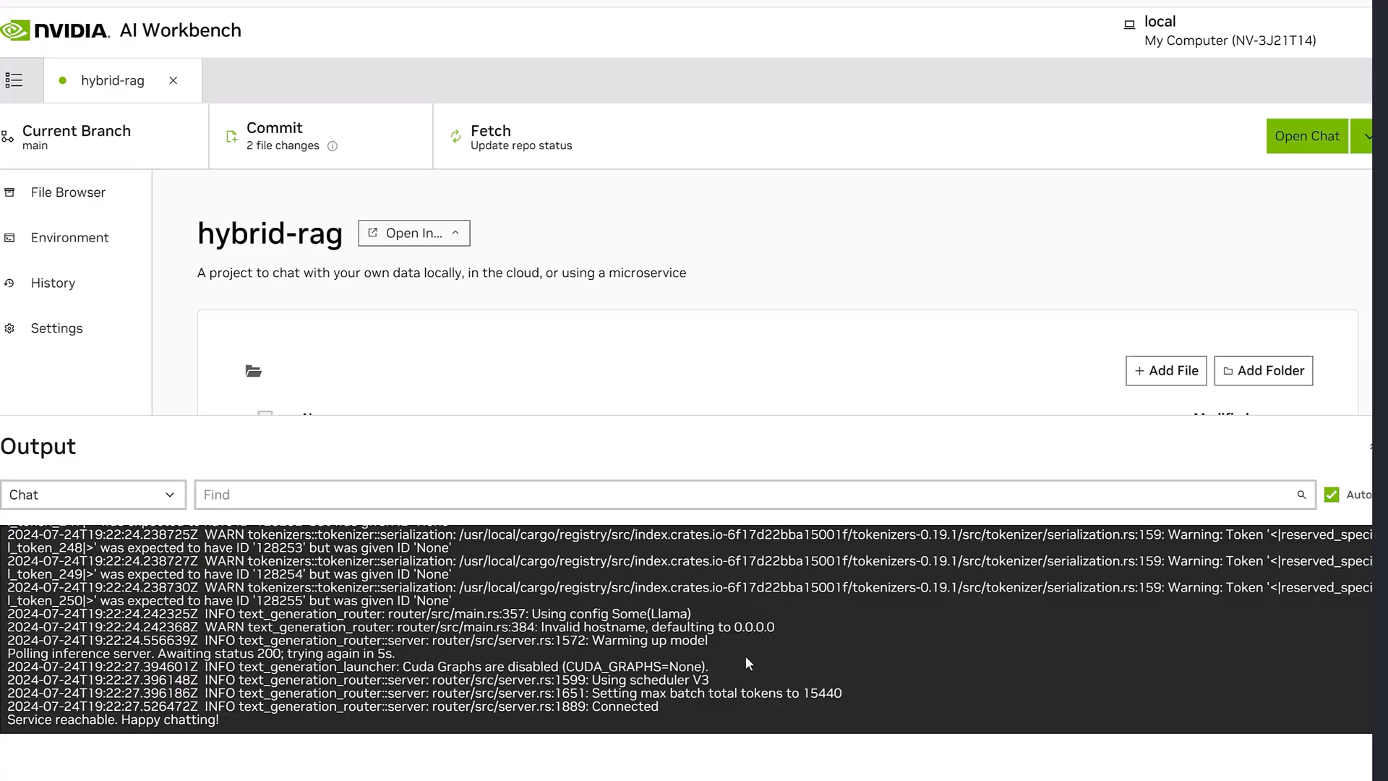
{"action": "left_click", "coordinate": [1307, 136]}
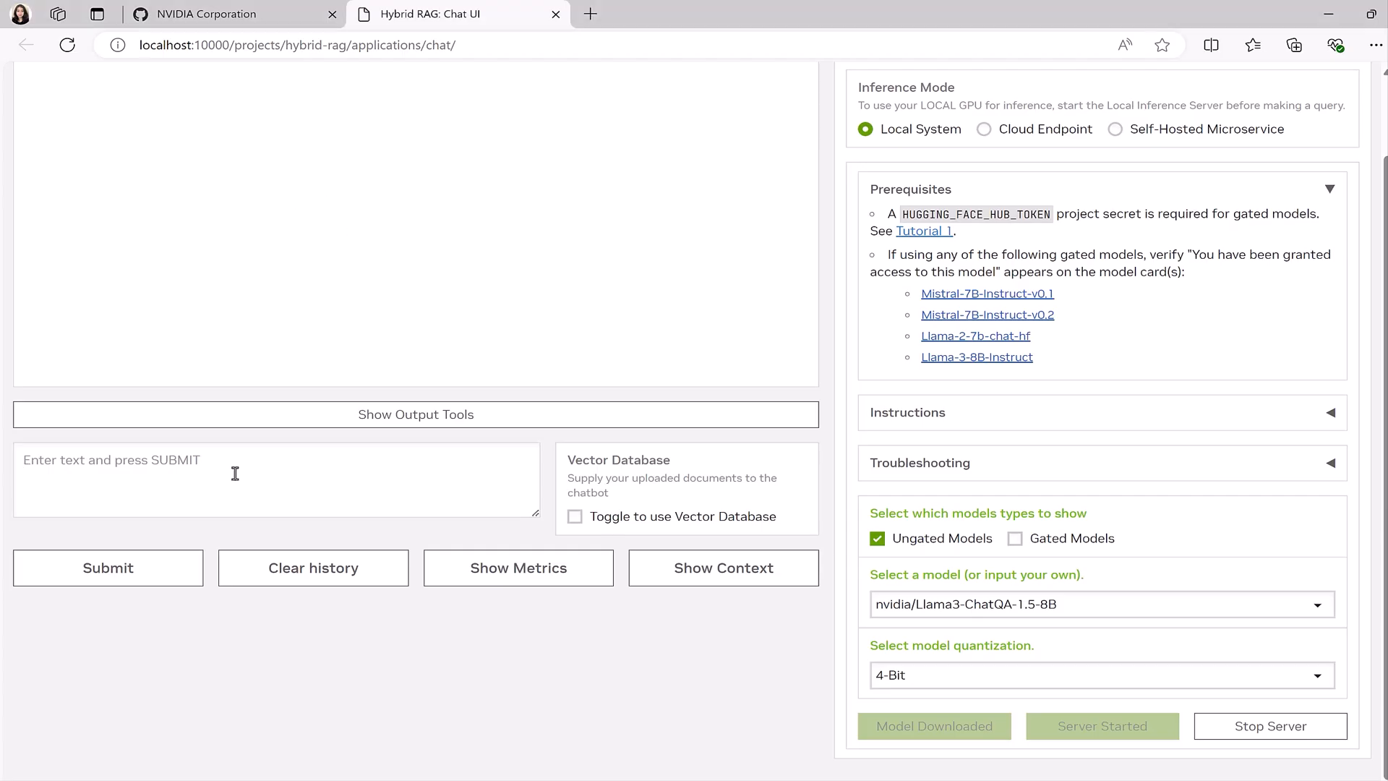
Step: Send Hello to the local model, then ask 'what are the performance benefits of blackwell b200 superchip'
{"action": "left_click", "coordinate": [107, 566]}
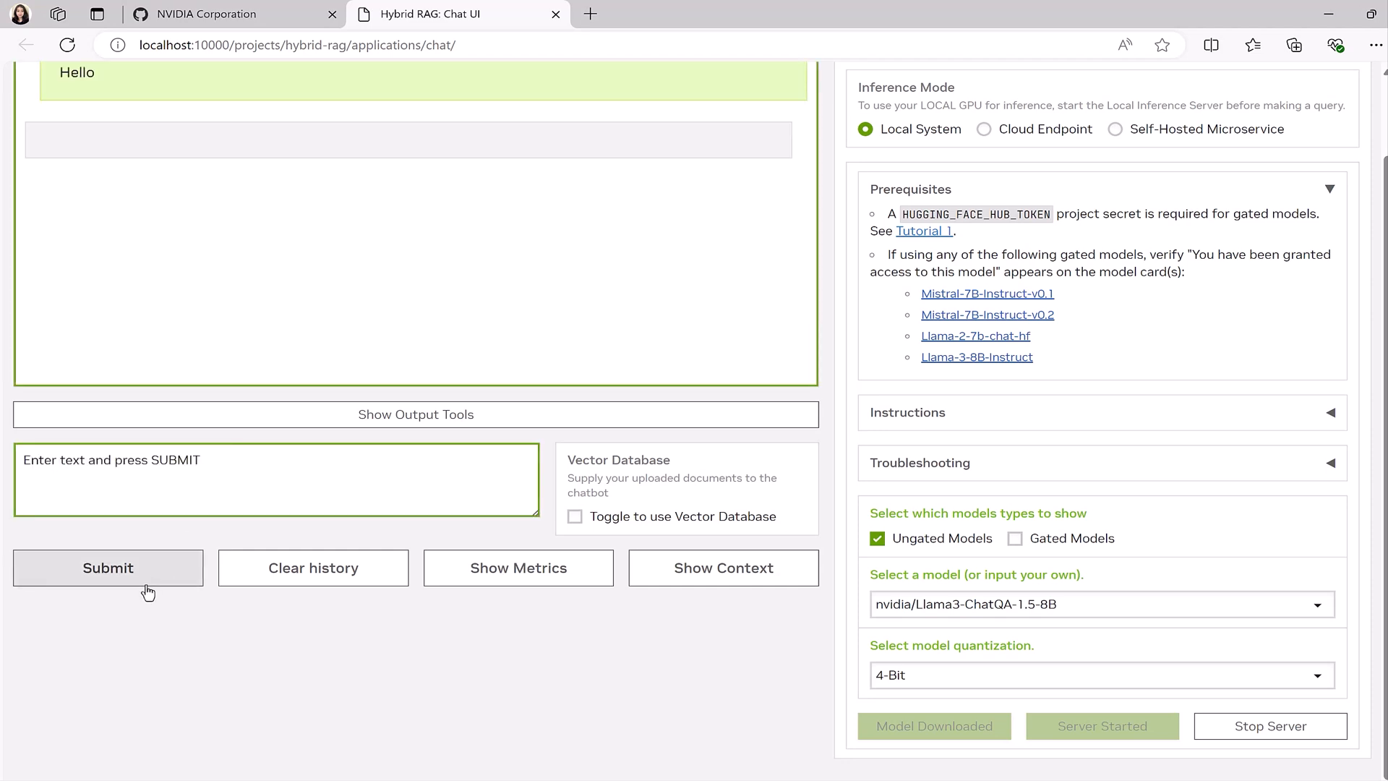
{"action": "left_click", "coordinate": [109, 566]}
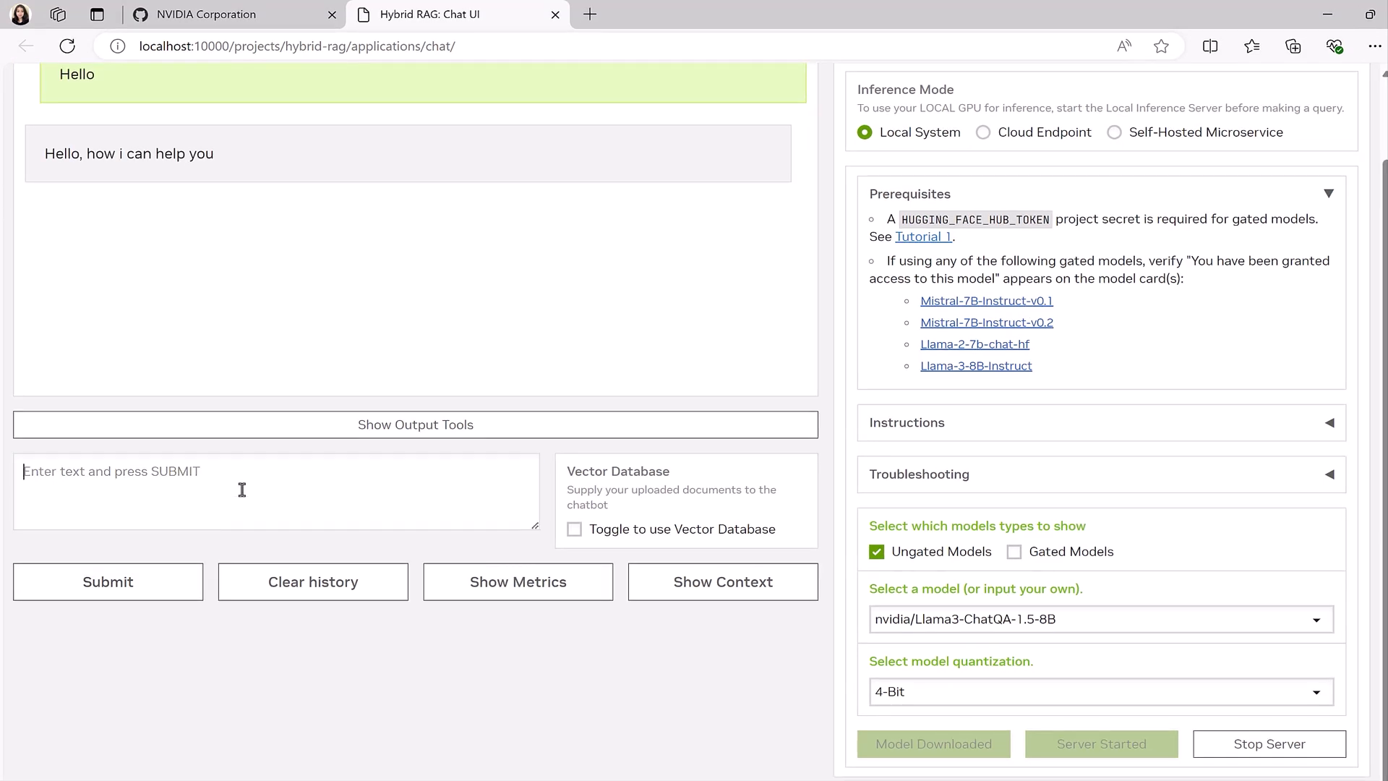
{"action": "type", "text": "what are the per"}
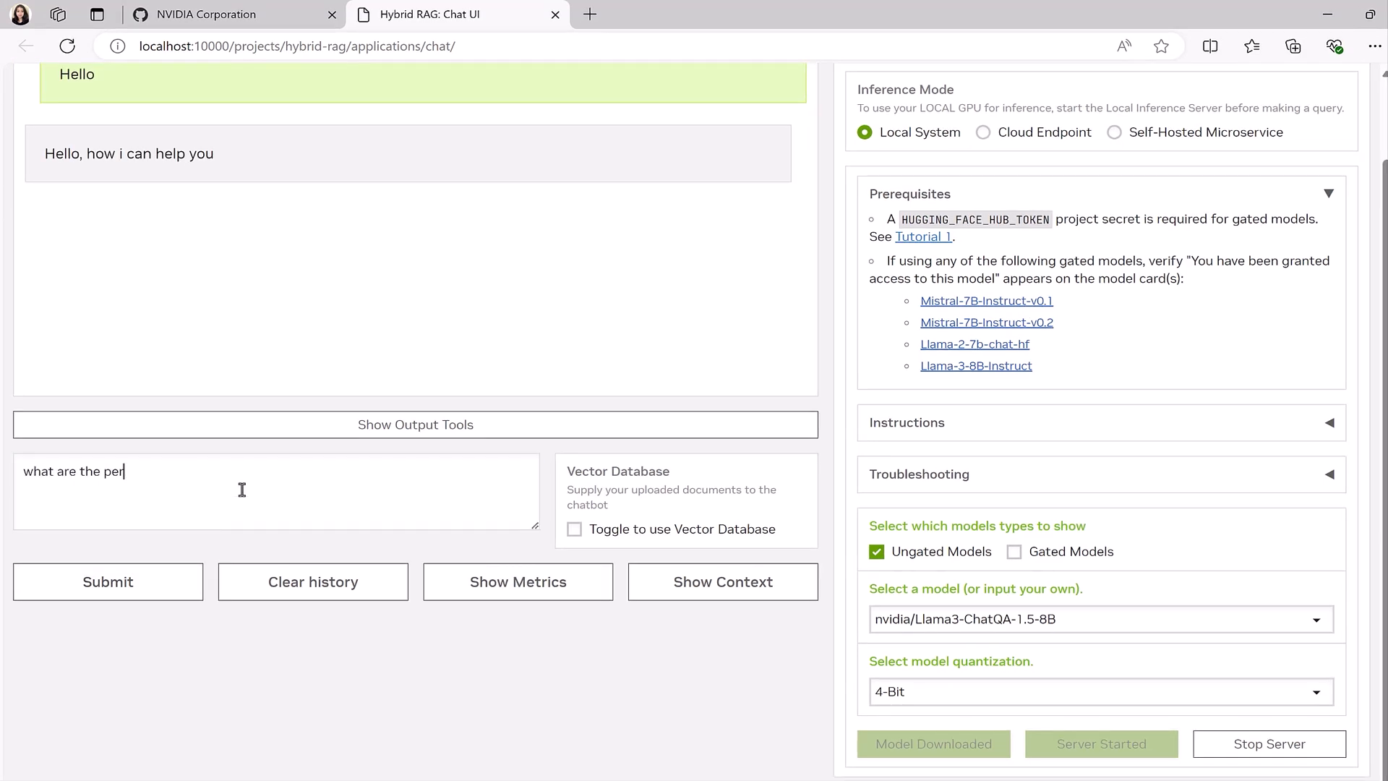
{"action": "type", "text": "formance benefits of"}
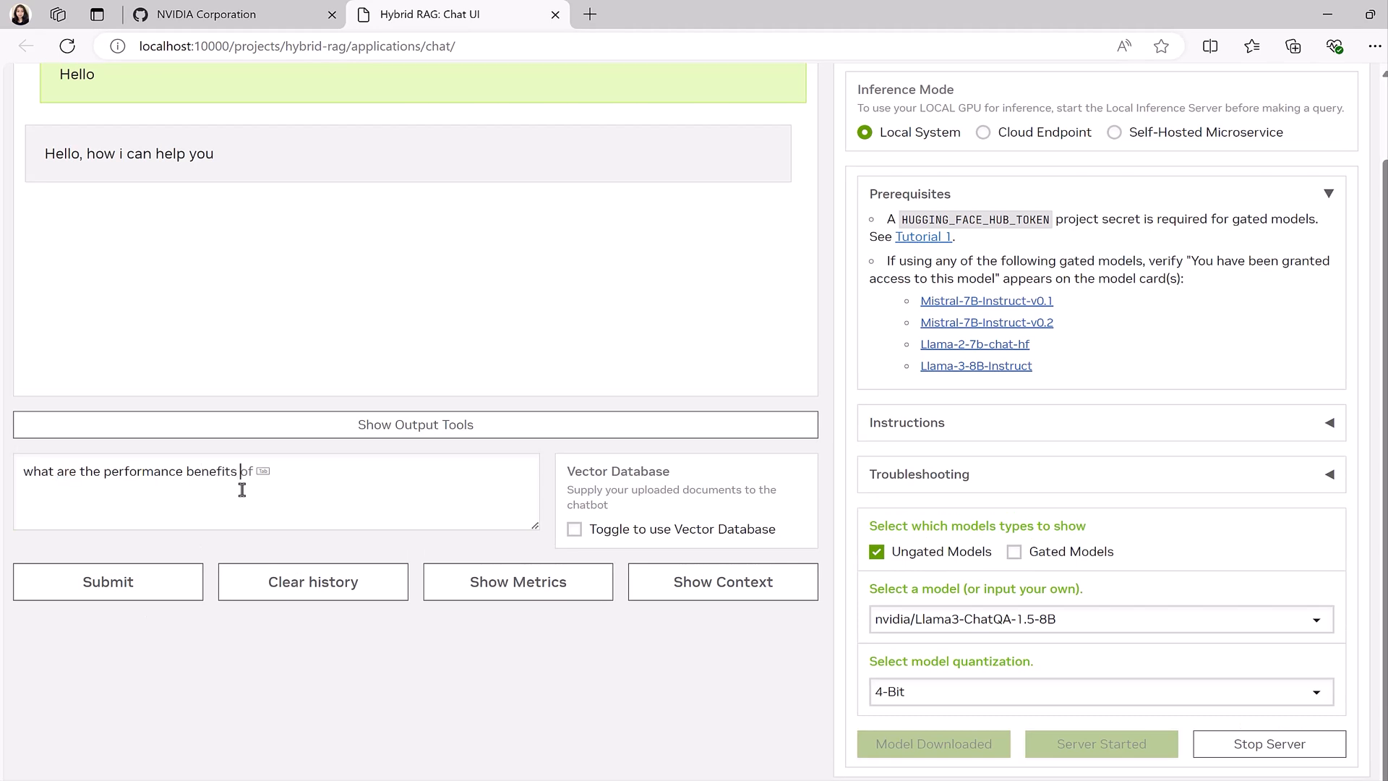
{"action": "type", "text": "blackwell b2"}
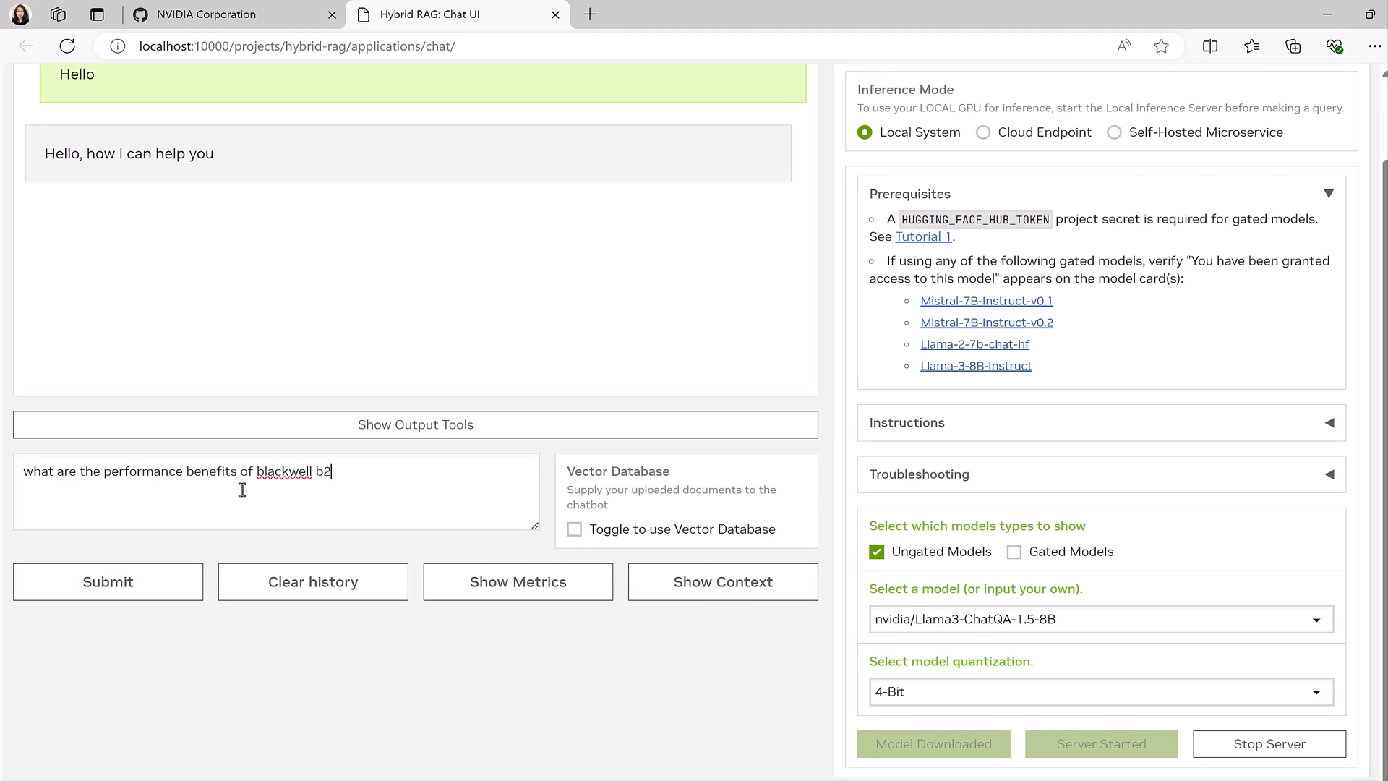
{"action": "type", "text": "00 superchip"}
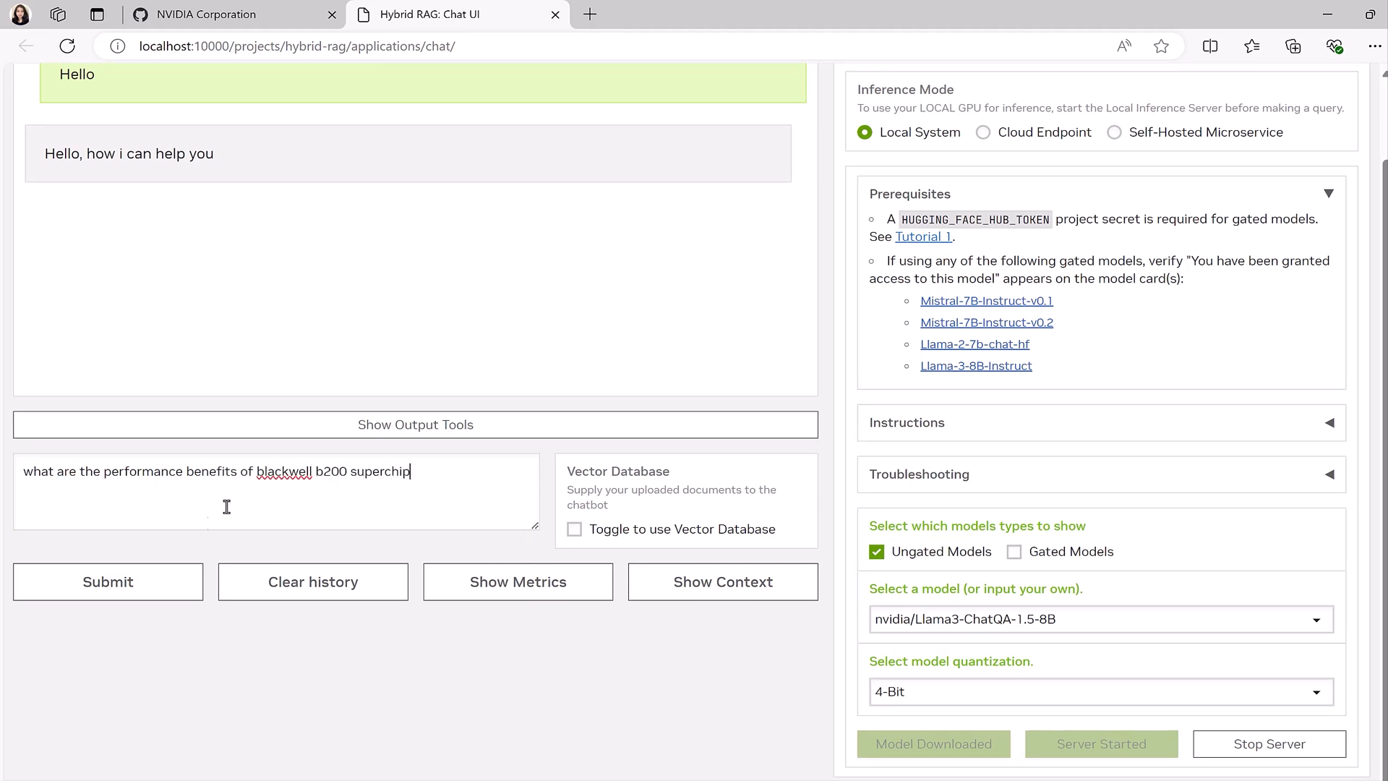
{"action": "left_click", "coordinate": [107, 581]}
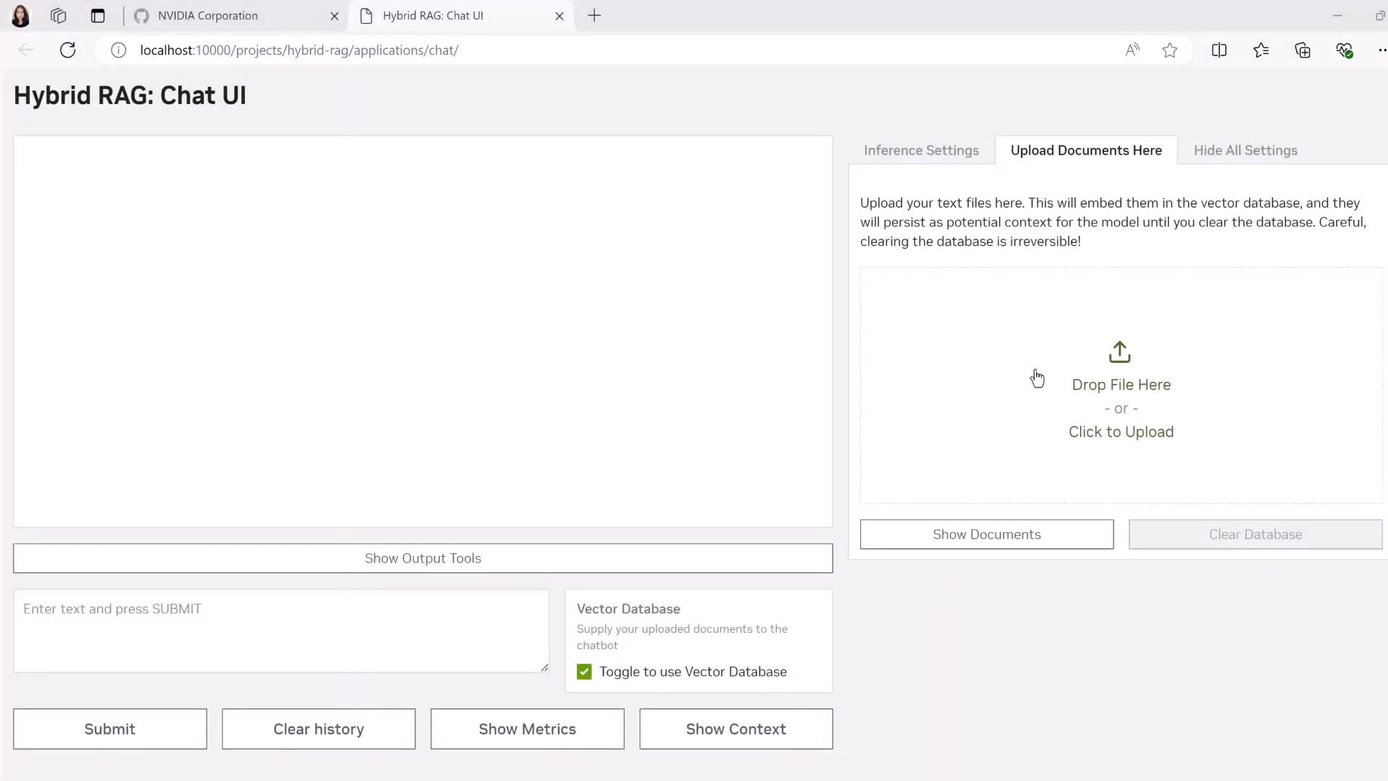
Step: Upload the NVIDIABI (1) PDF from the desktop into the vector database
{"action": "left_click", "coordinate": [1121, 431]}
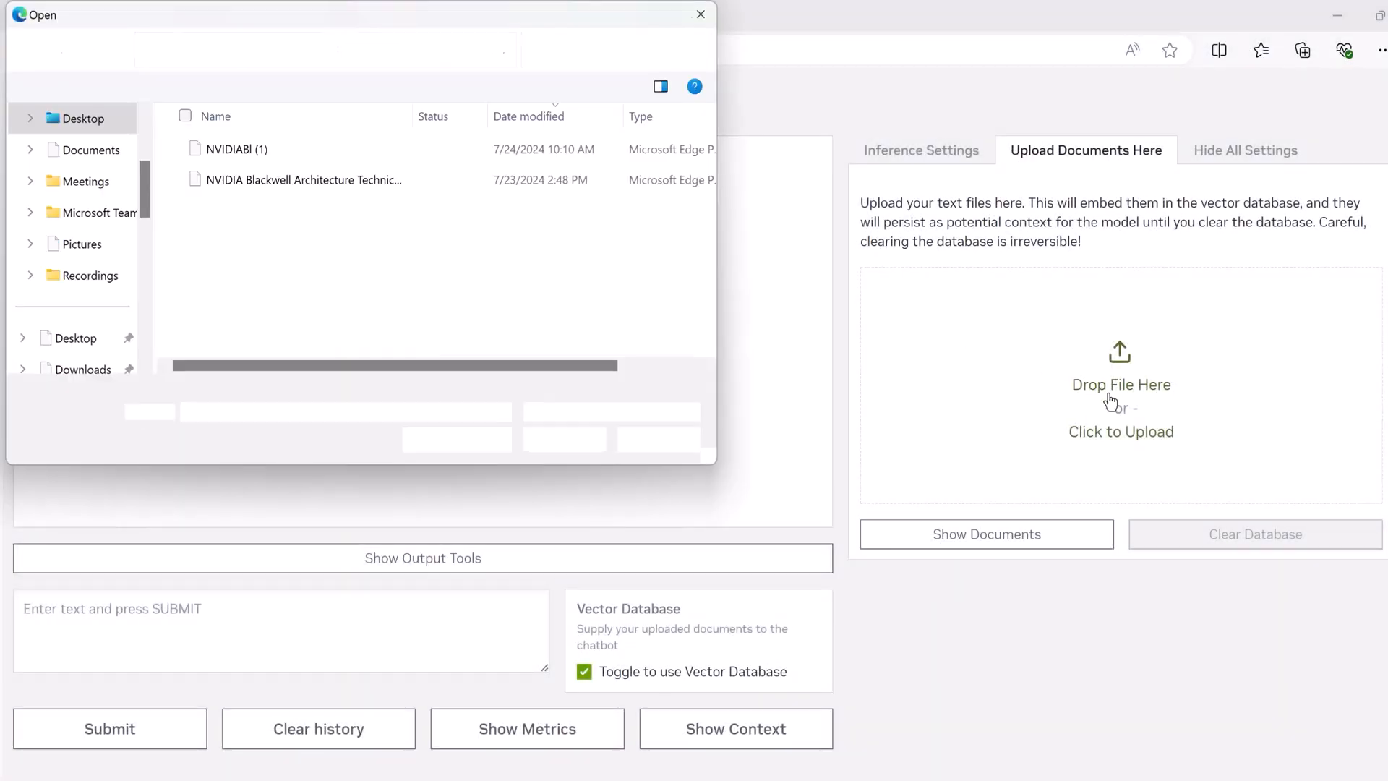
{"action": "left_click", "coordinate": [236, 149]}
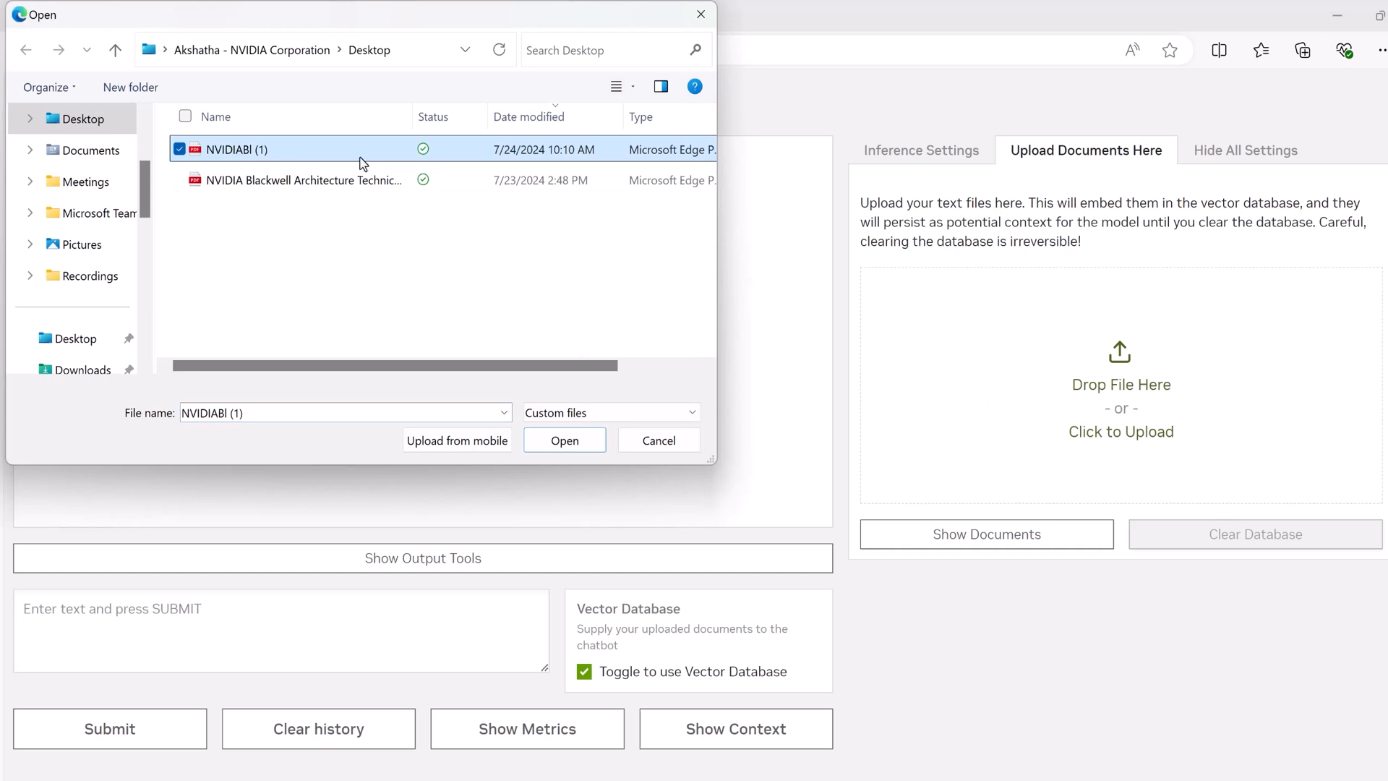
{"action": "left_click", "coordinate": [563, 440]}
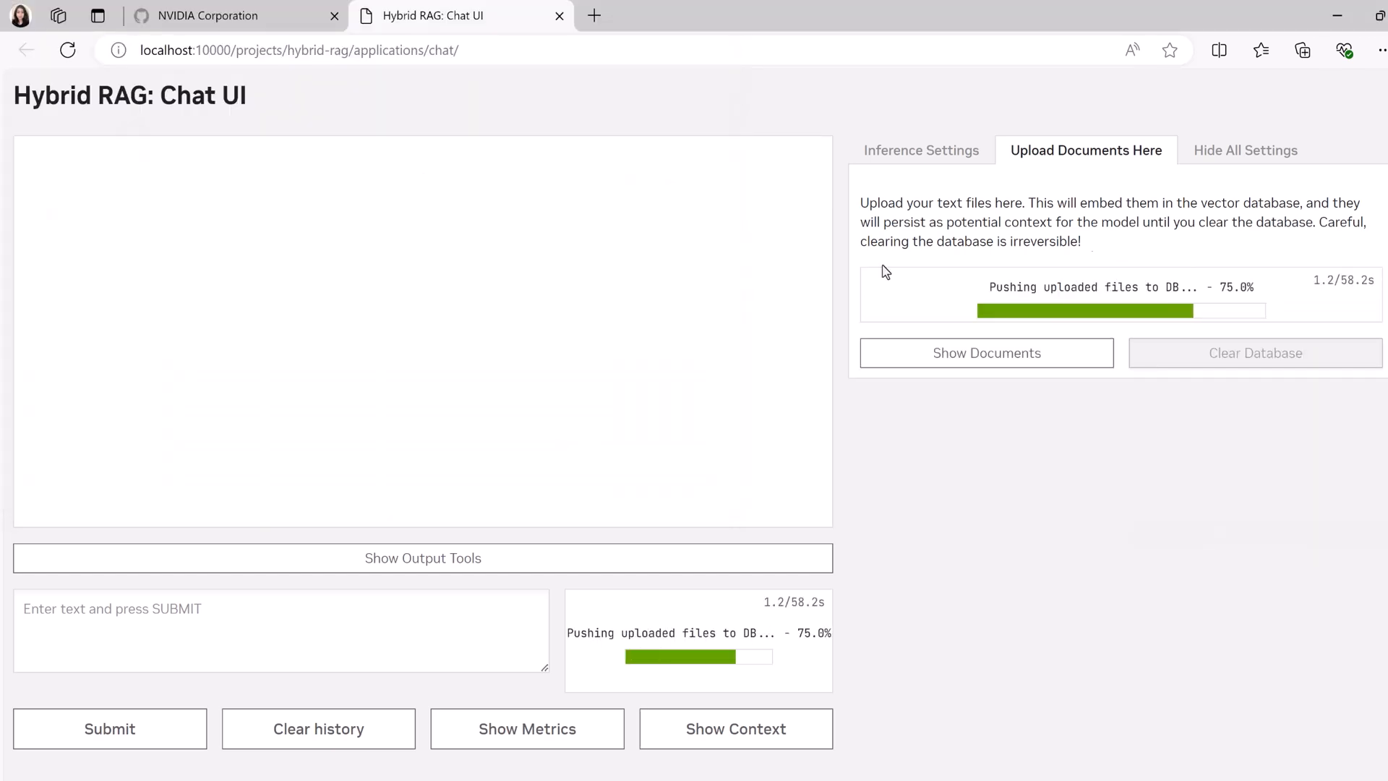
{"action": "mouse_move", "coordinate": [1101, 255]}
{"action": "type", "text": "difference between"}
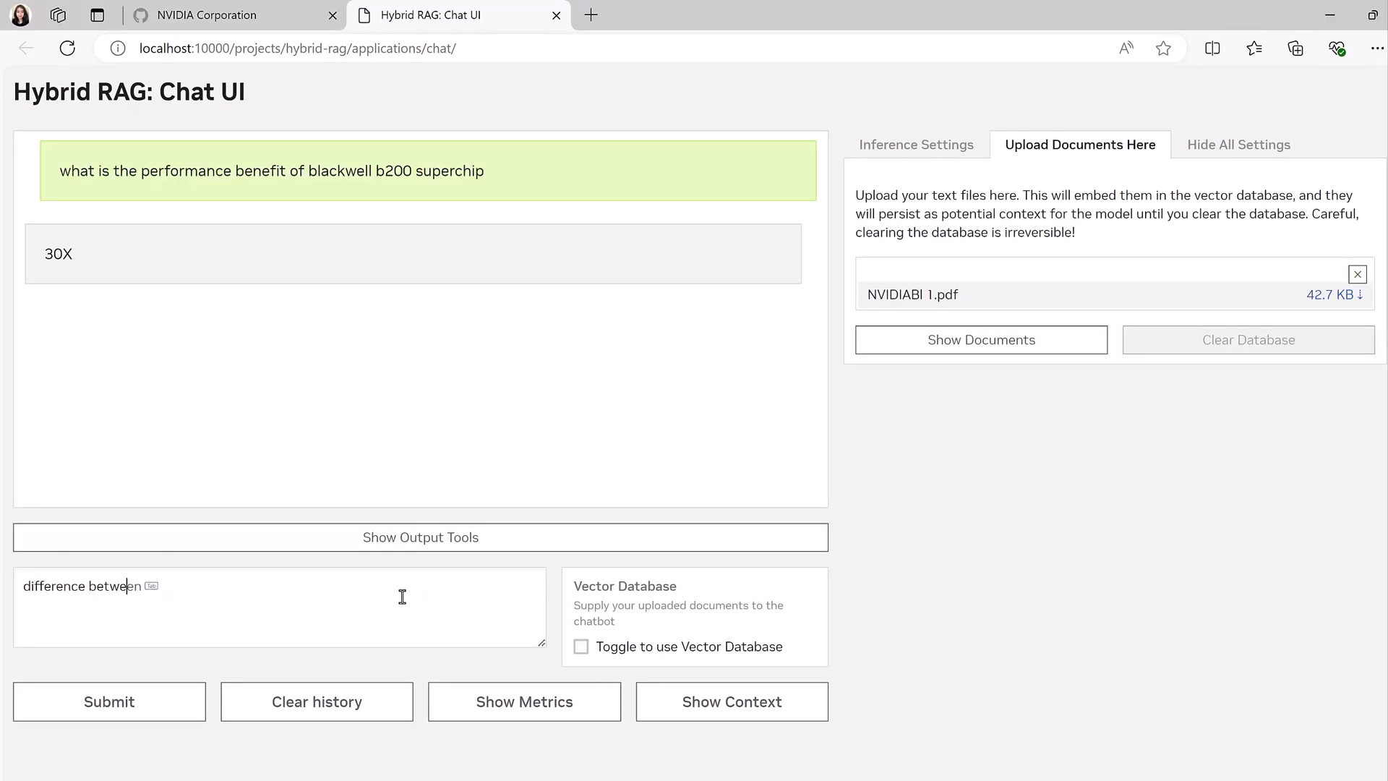
Step: Ask the Blackwell versus Hopper question, then resubmit it with the vector database toggle enabled
{"action": "type", "text": "blackwell and hopper"}
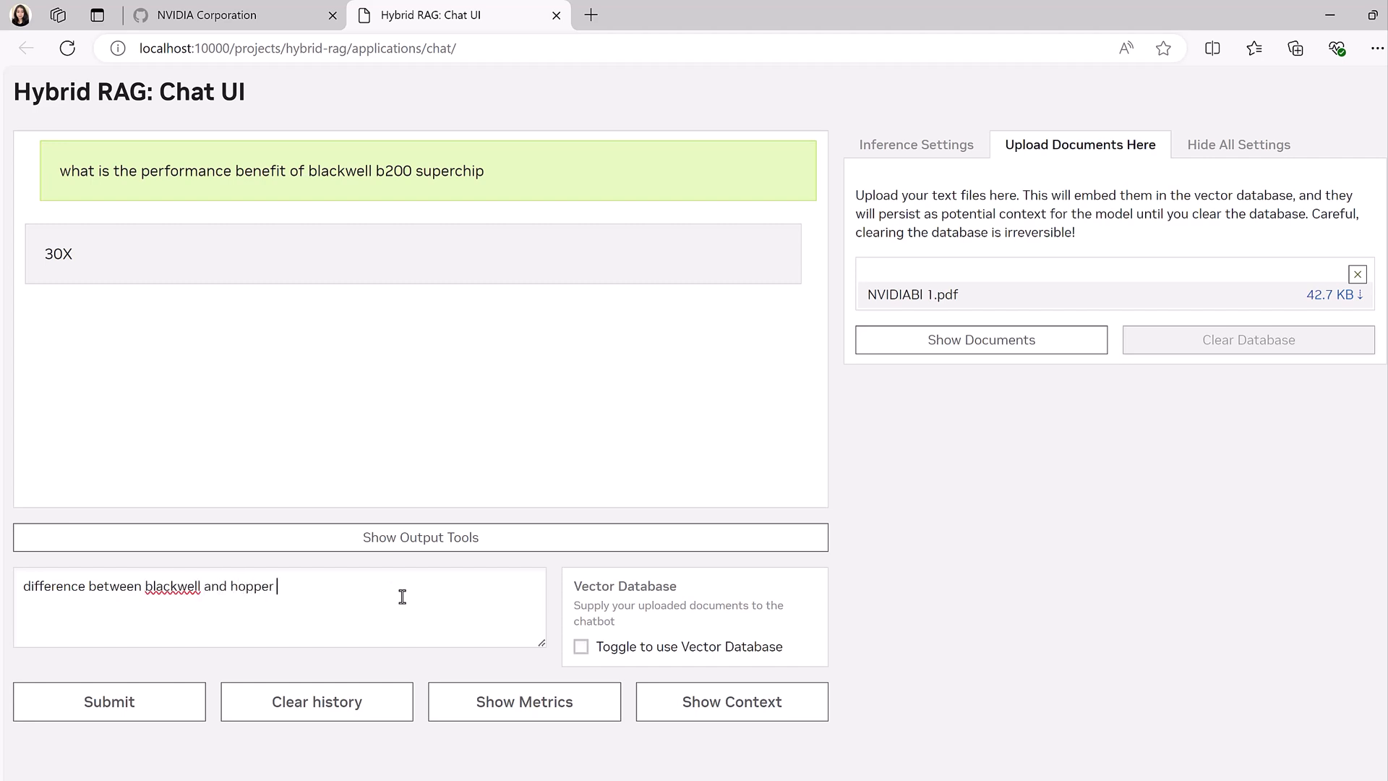
{"action": "left_click", "coordinate": [109, 702]}
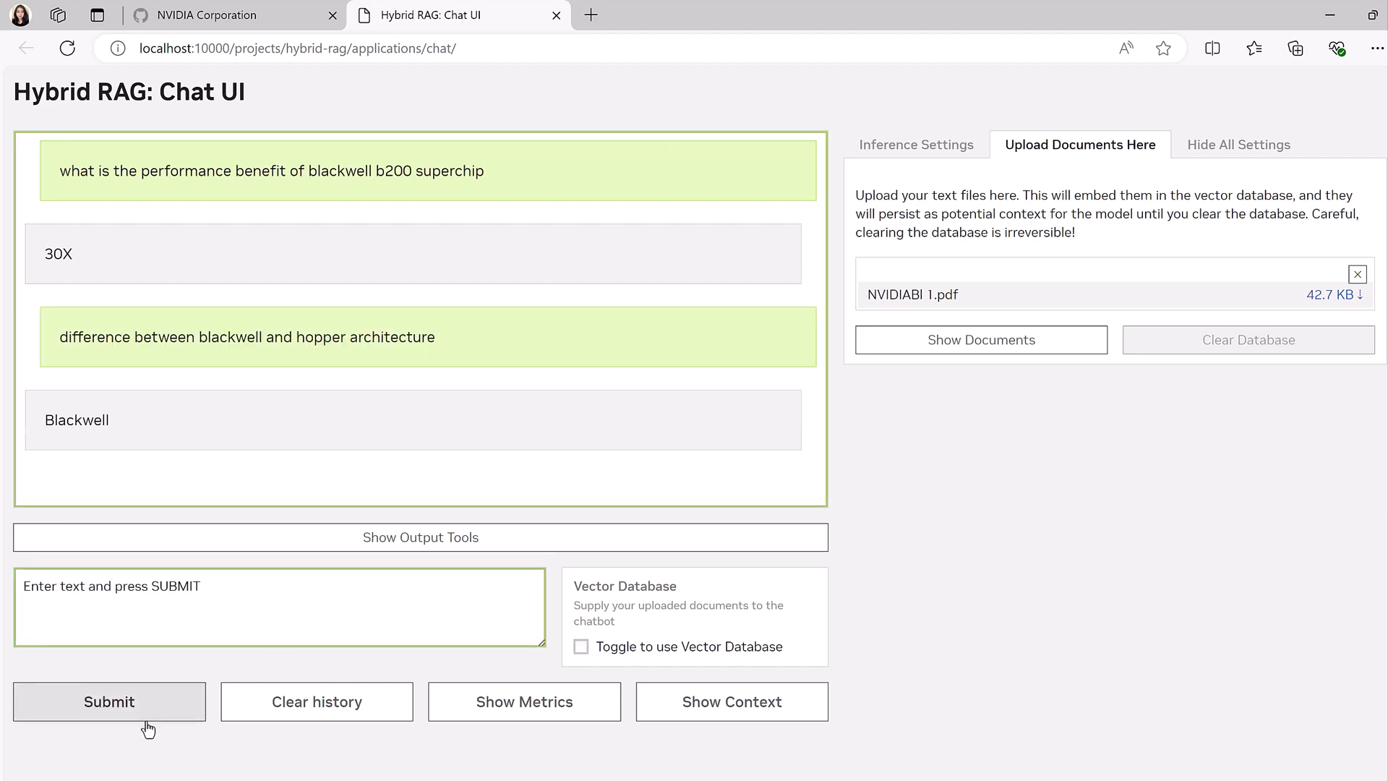
{"action": "left_click", "coordinate": [109, 701]}
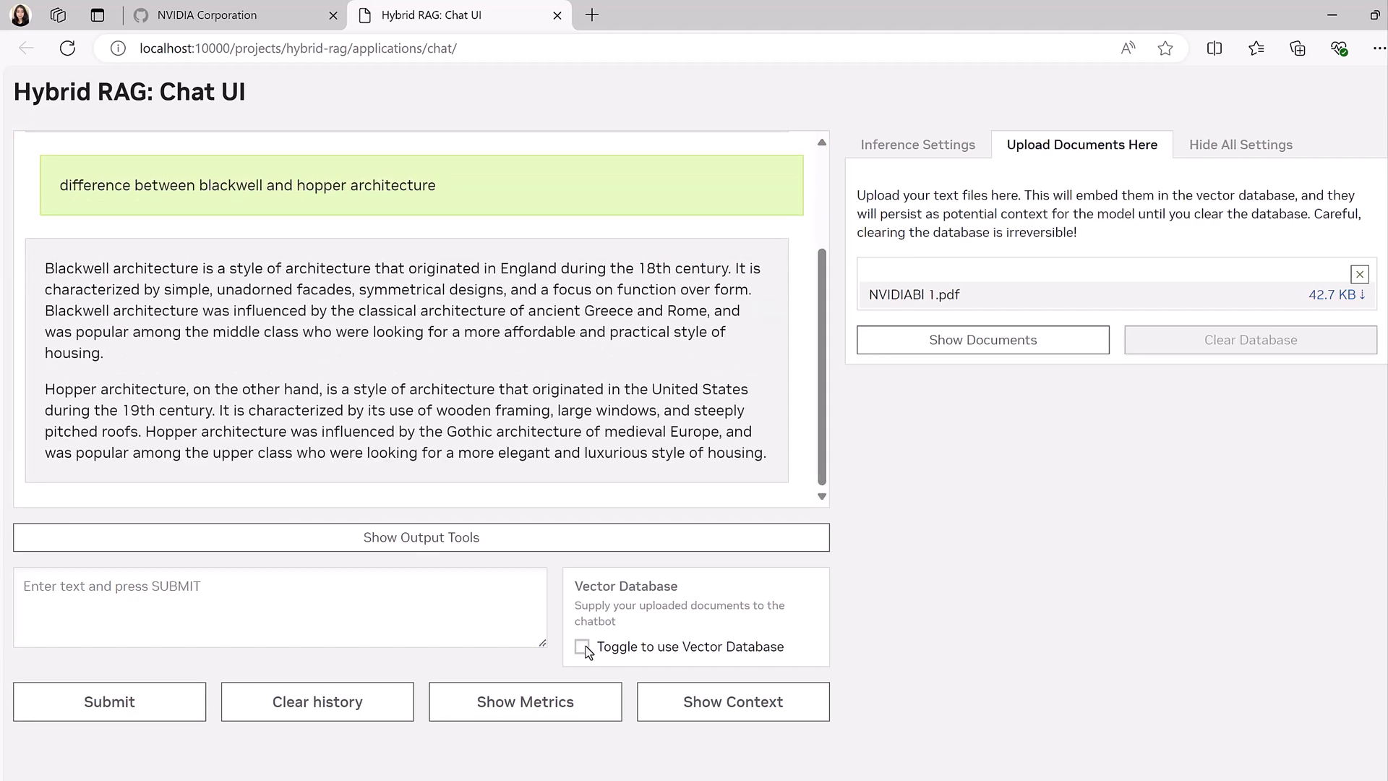
{"action": "left_click", "coordinate": [582, 646]}
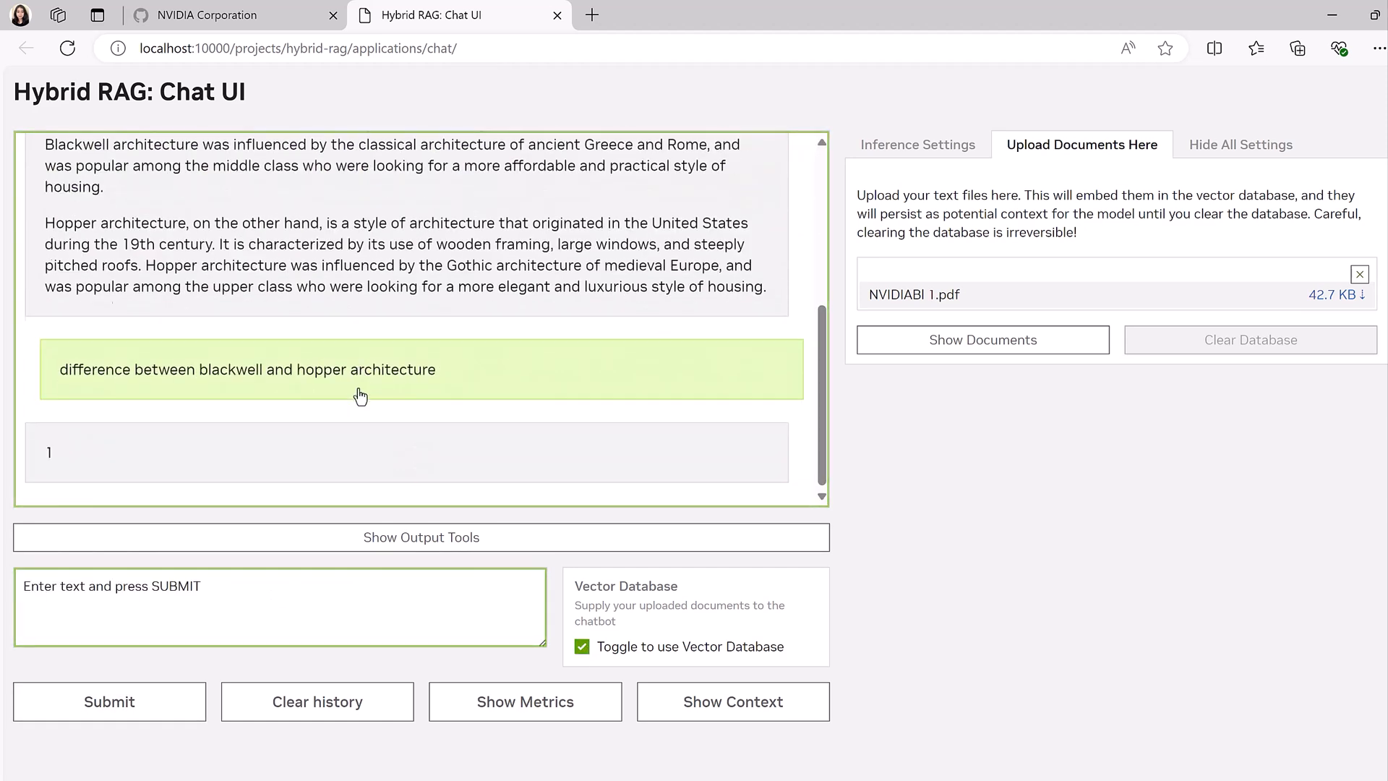
{"action": "left_click", "coordinate": [109, 701]}
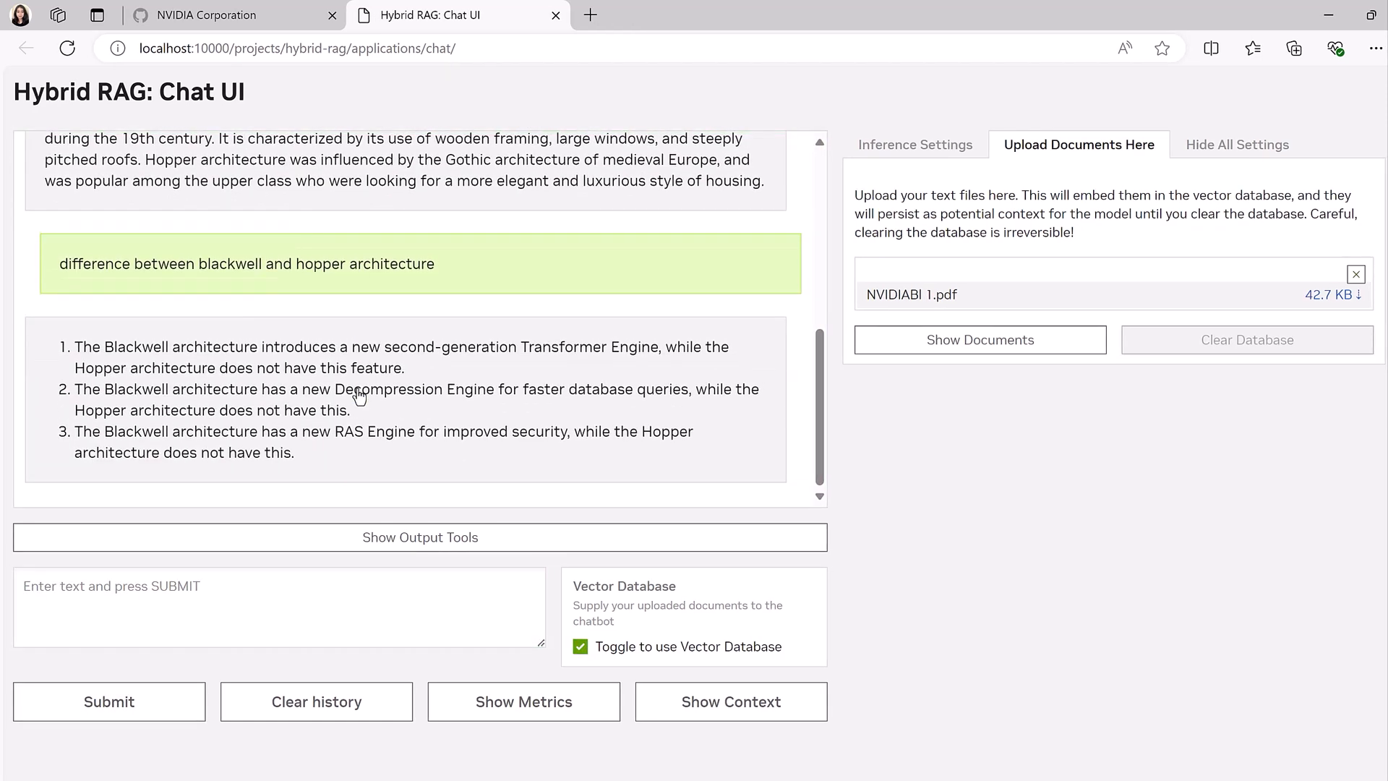
Step: Show the retrieved context passages, then switch inference to Self-Hosted Microservice and bring up the NGC Catalog
{"action": "left_click", "coordinate": [730, 701]}
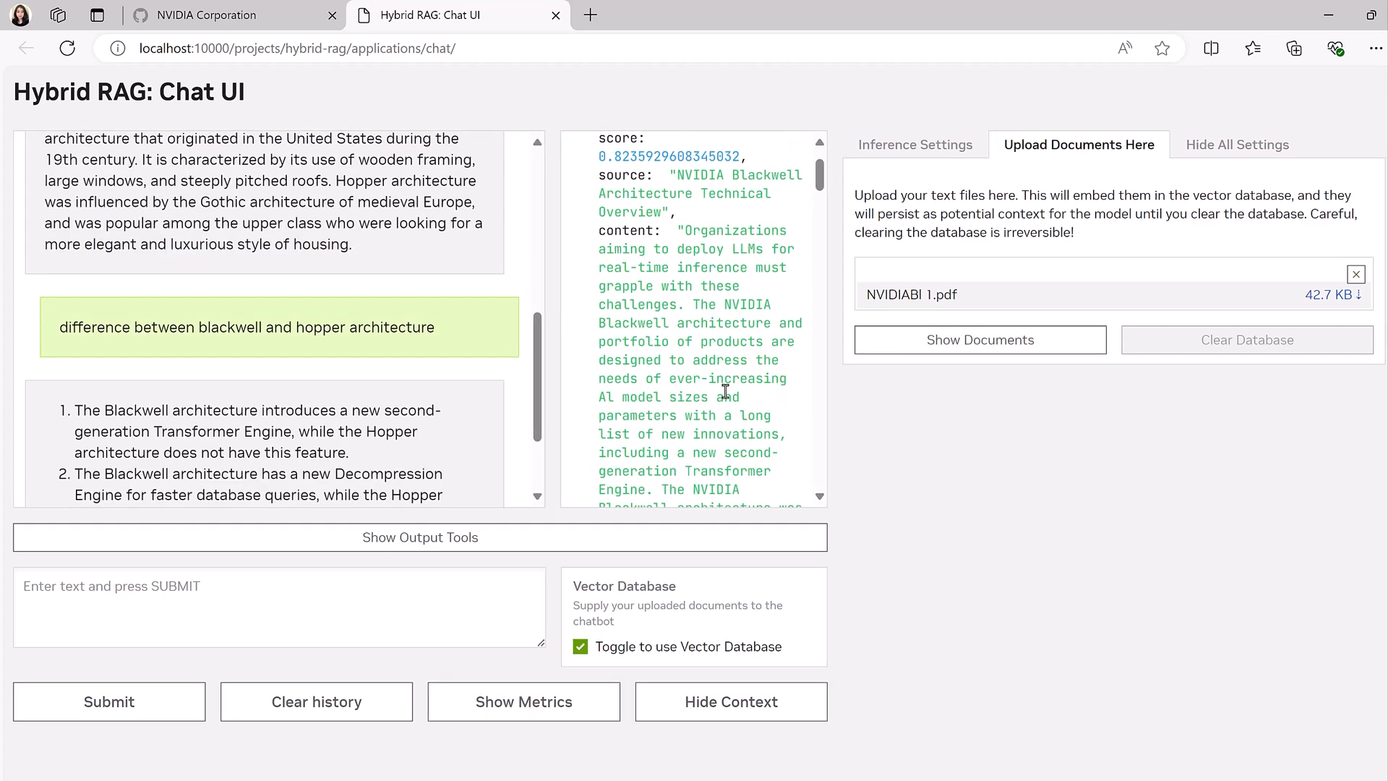
{"action": "scroll", "scroll_direction": "down", "scroll_amount": 3}
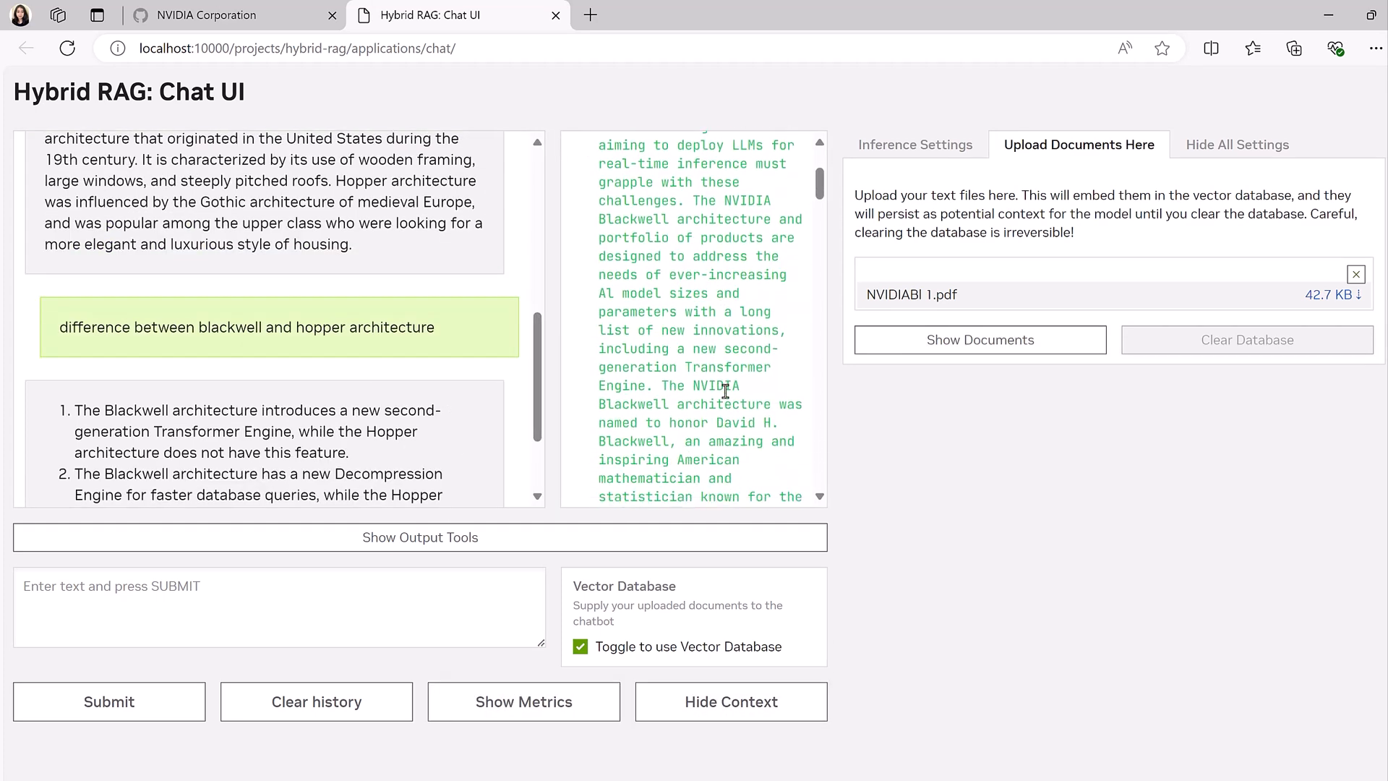
{"action": "scroll", "scroll_direction": "down", "scroll_amount": 3}
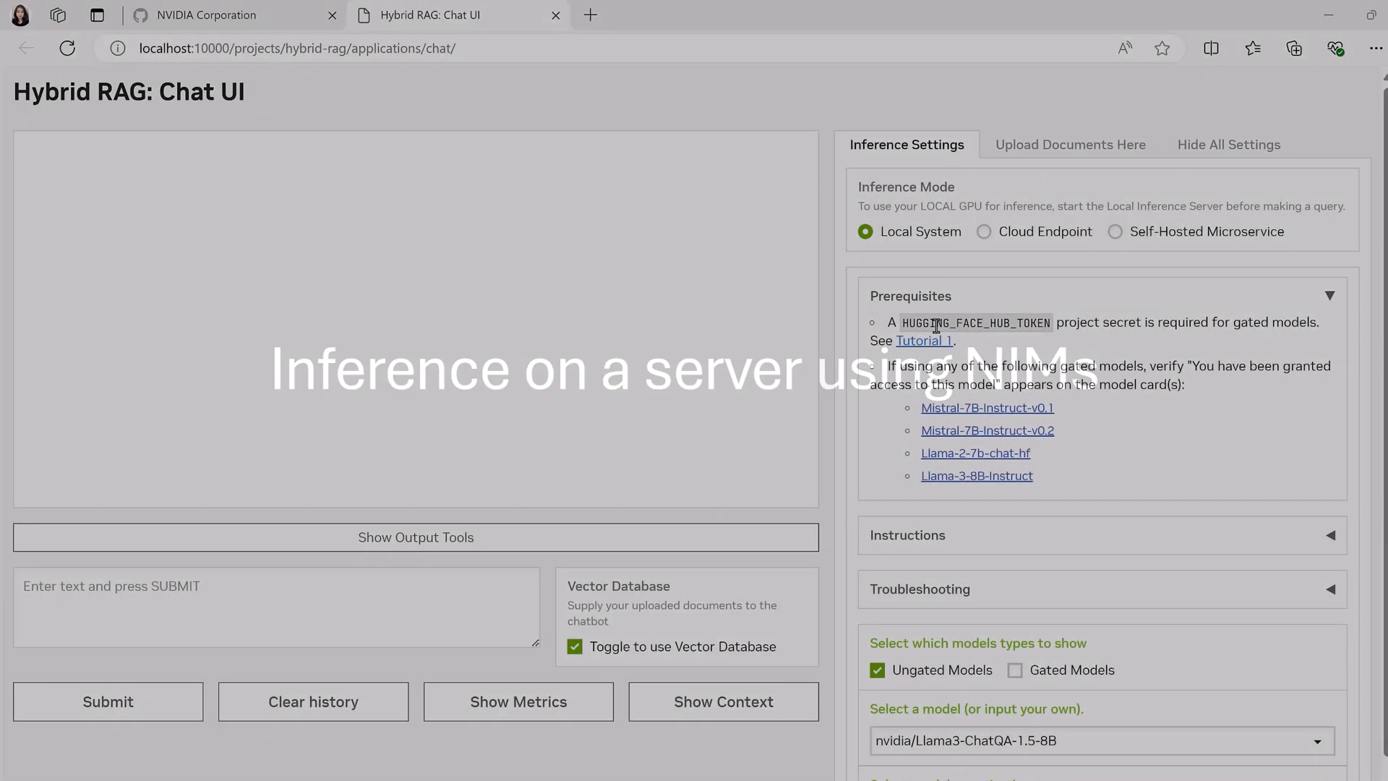
{"action": "left_click", "coordinate": [1115, 231]}
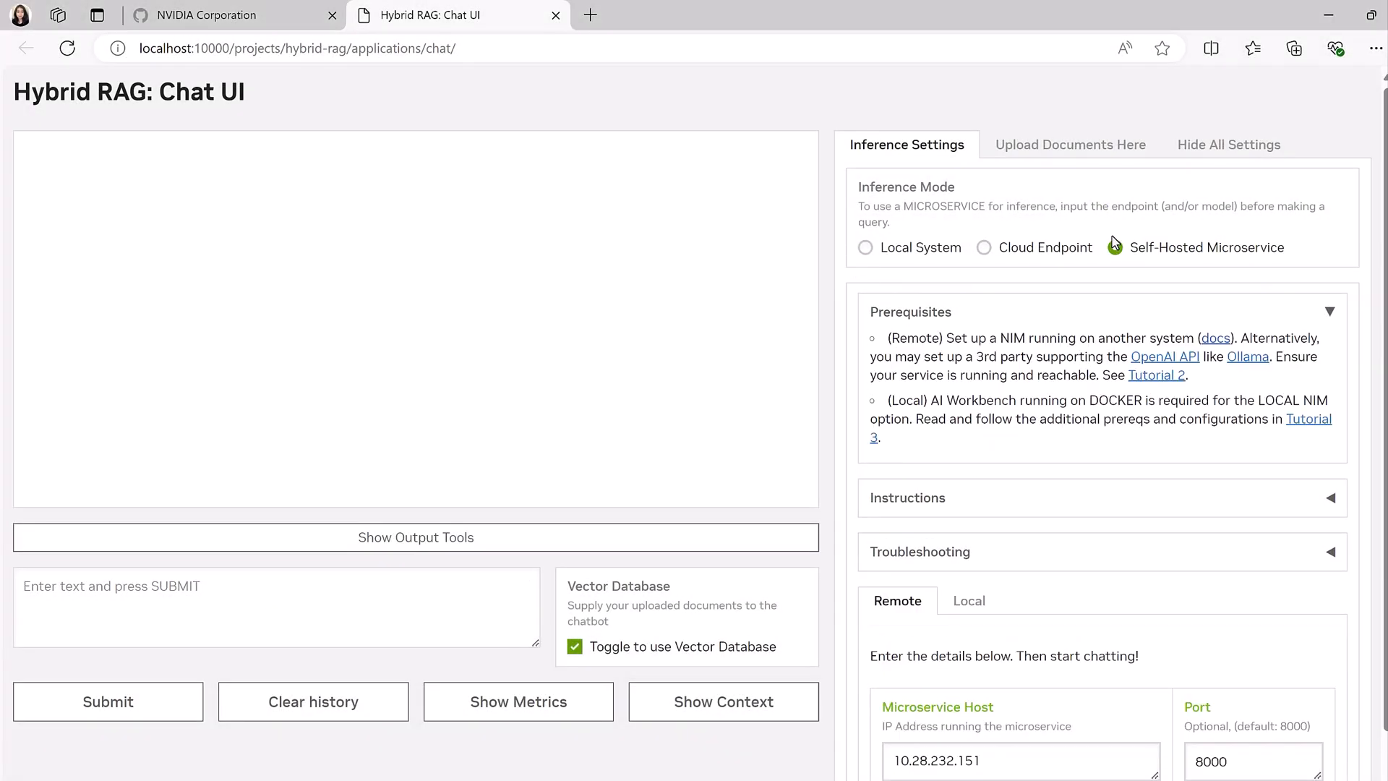
{"action": "left_click", "coordinate": [208, 15]}
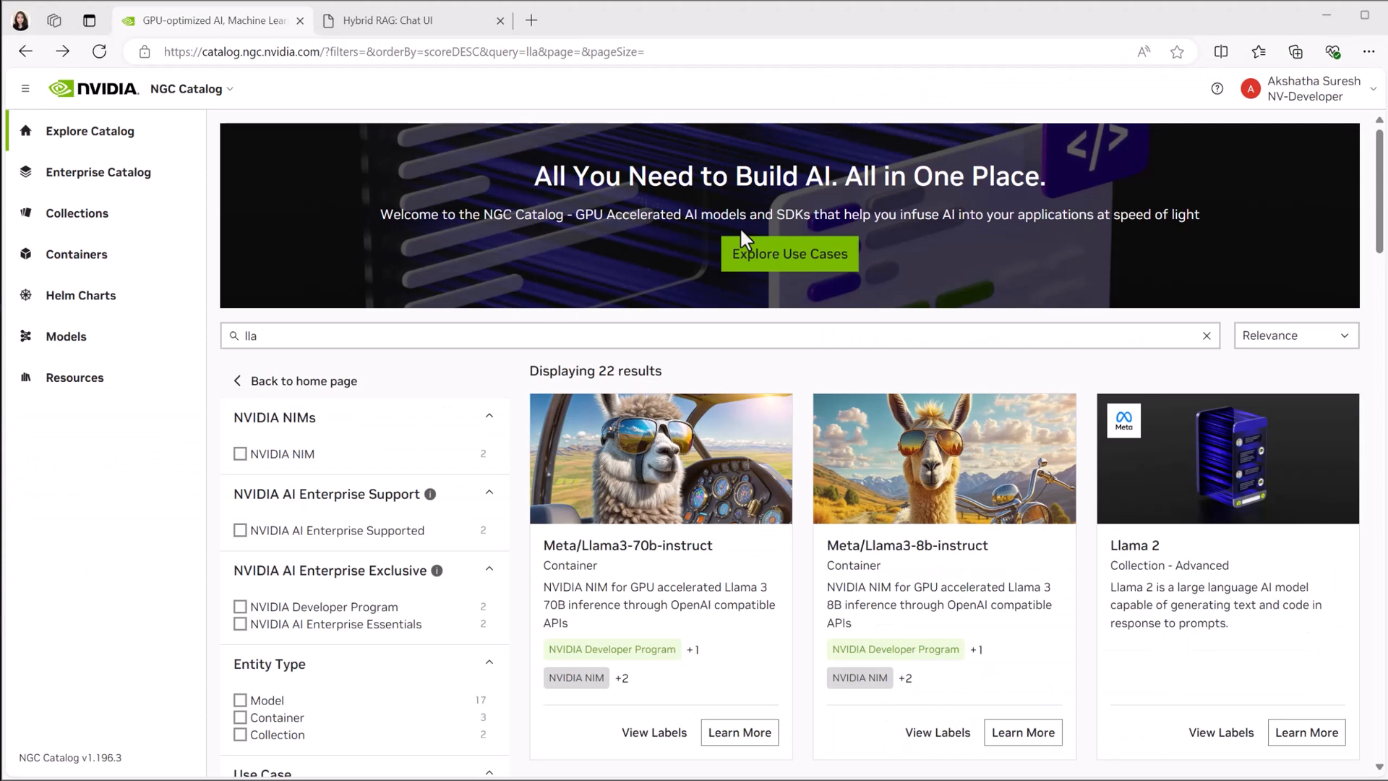
{"action": "mouse_move", "coordinate": [1327, 104]}
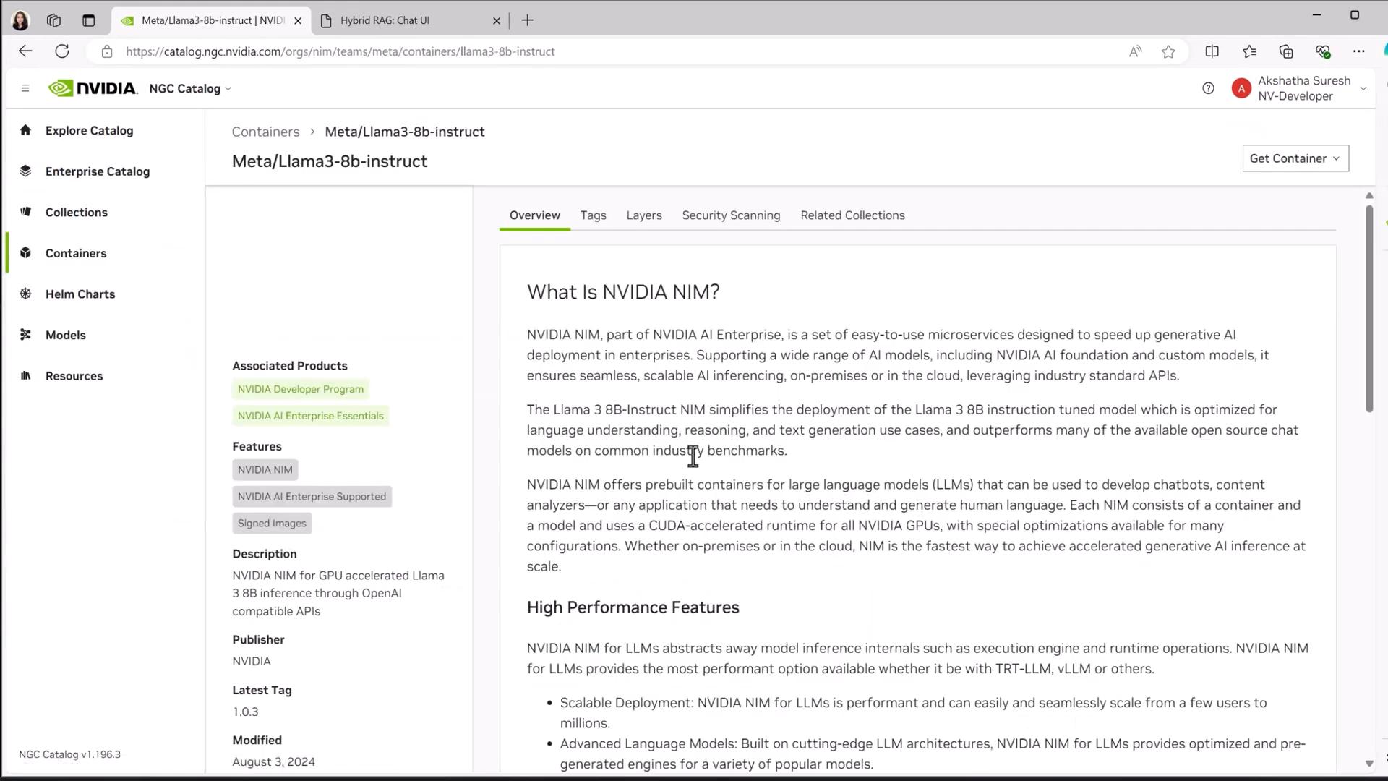
Step: Run docker login nvcr.io in PowerShell to authenticate Docker
{"action": "left_click", "coordinate": [593, 215]}
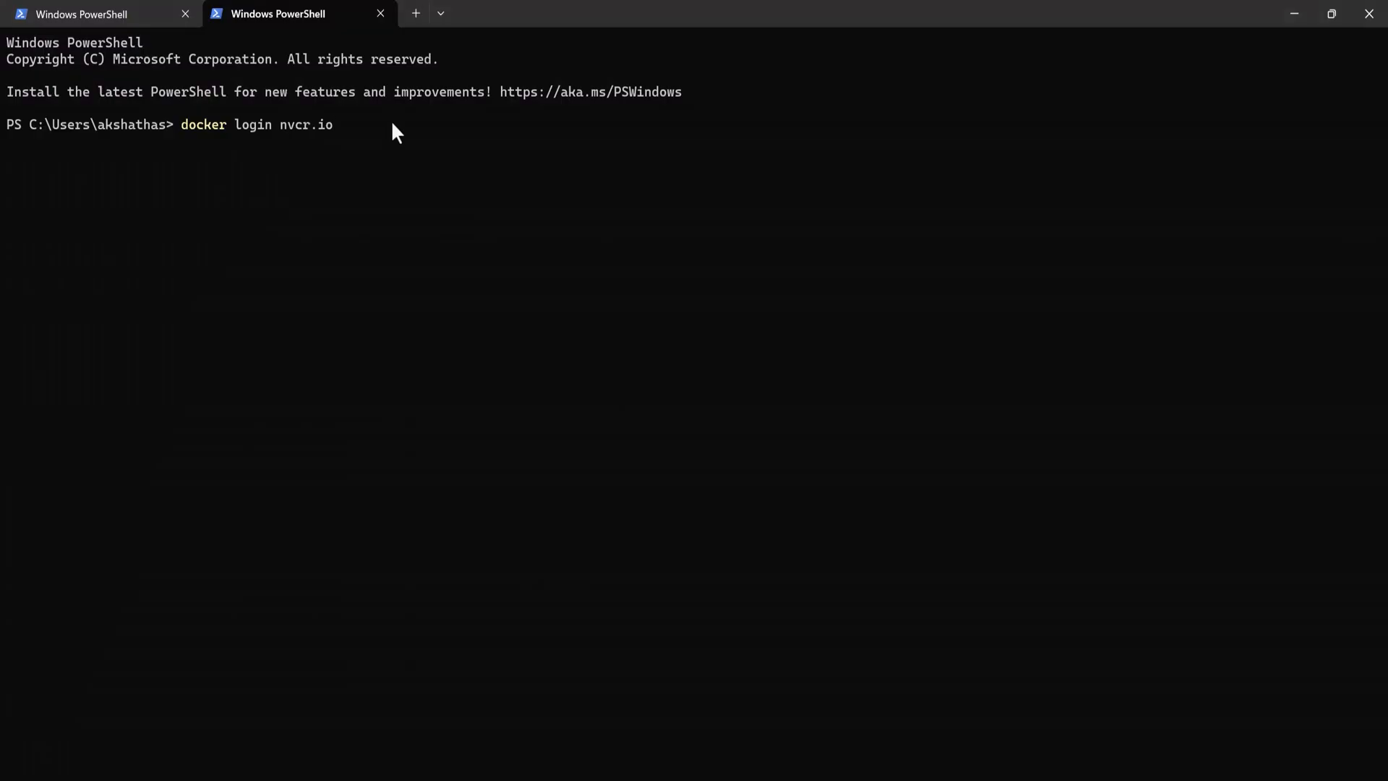
{"action": "key", "text": "Return"}
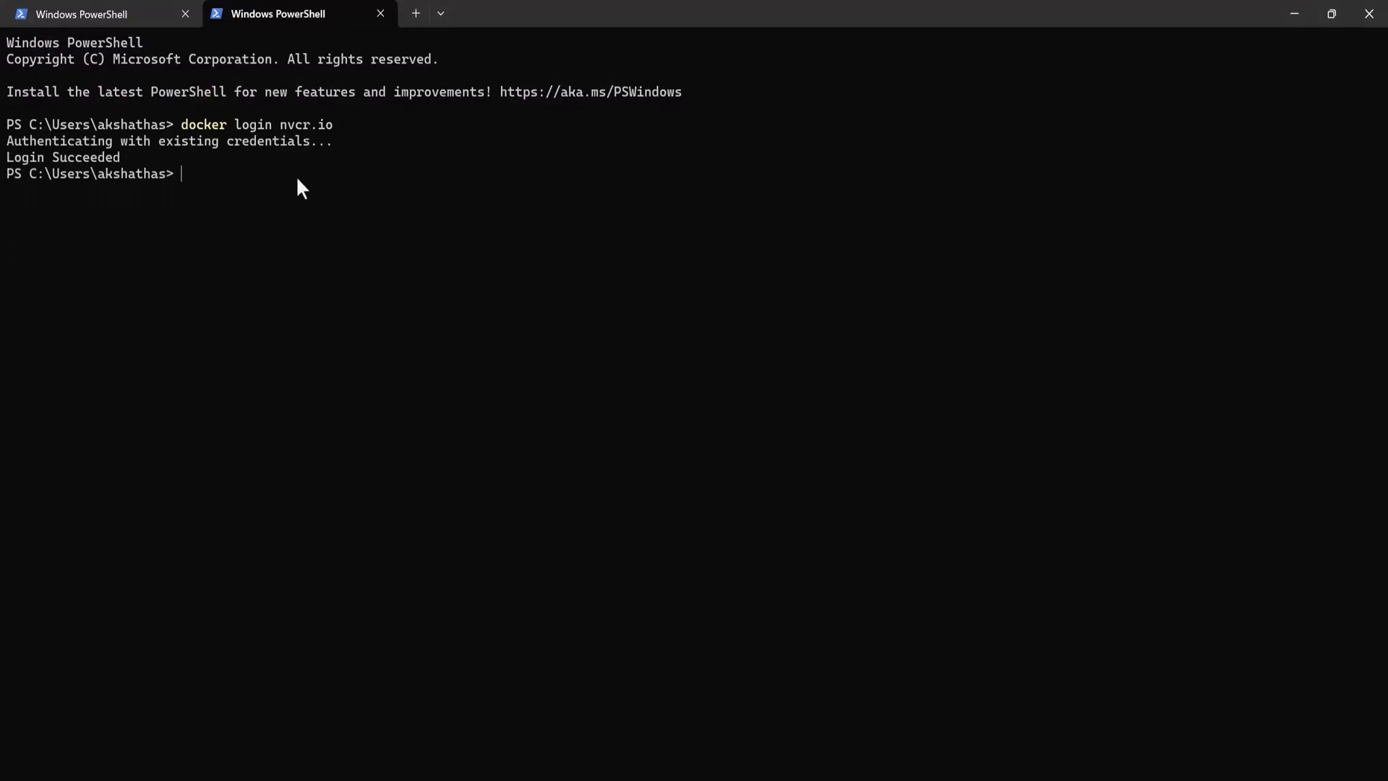
{"action": "key", "text": "Return"}
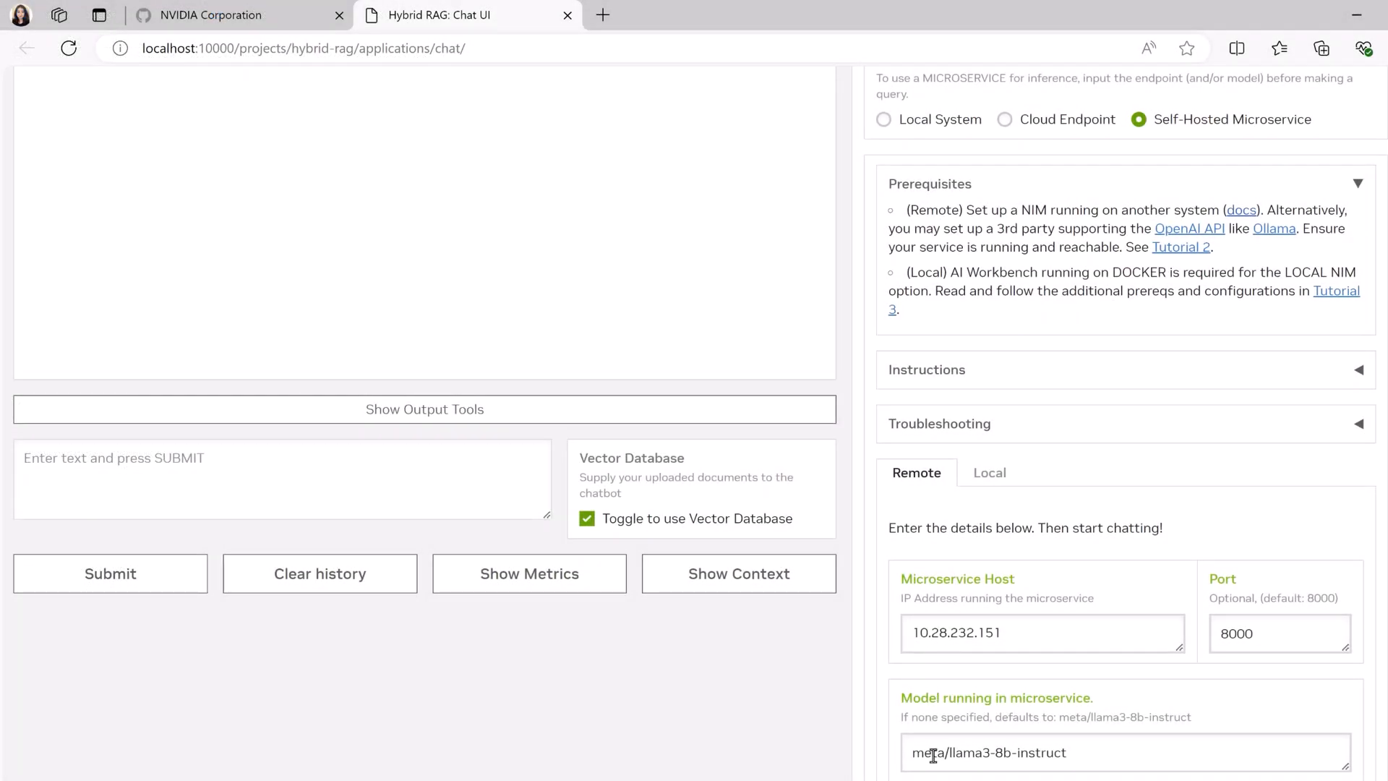
{"action": "mouse_move", "coordinate": [492, 451]}
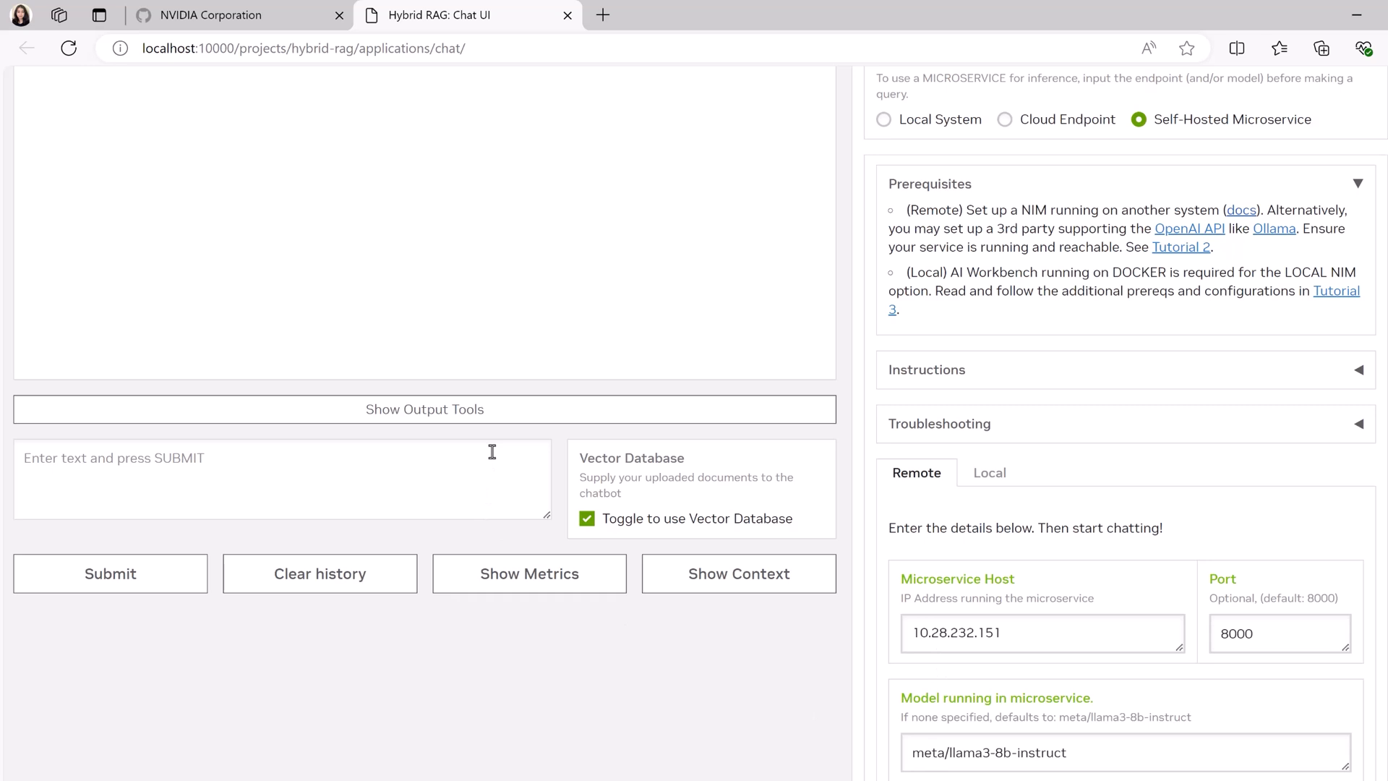
Step: Ask the self-hosted llama3-8b-instruct microservice how Hopper and Blackwell differ, with retrieved context shown
{"action": "type", "text": "wha"}
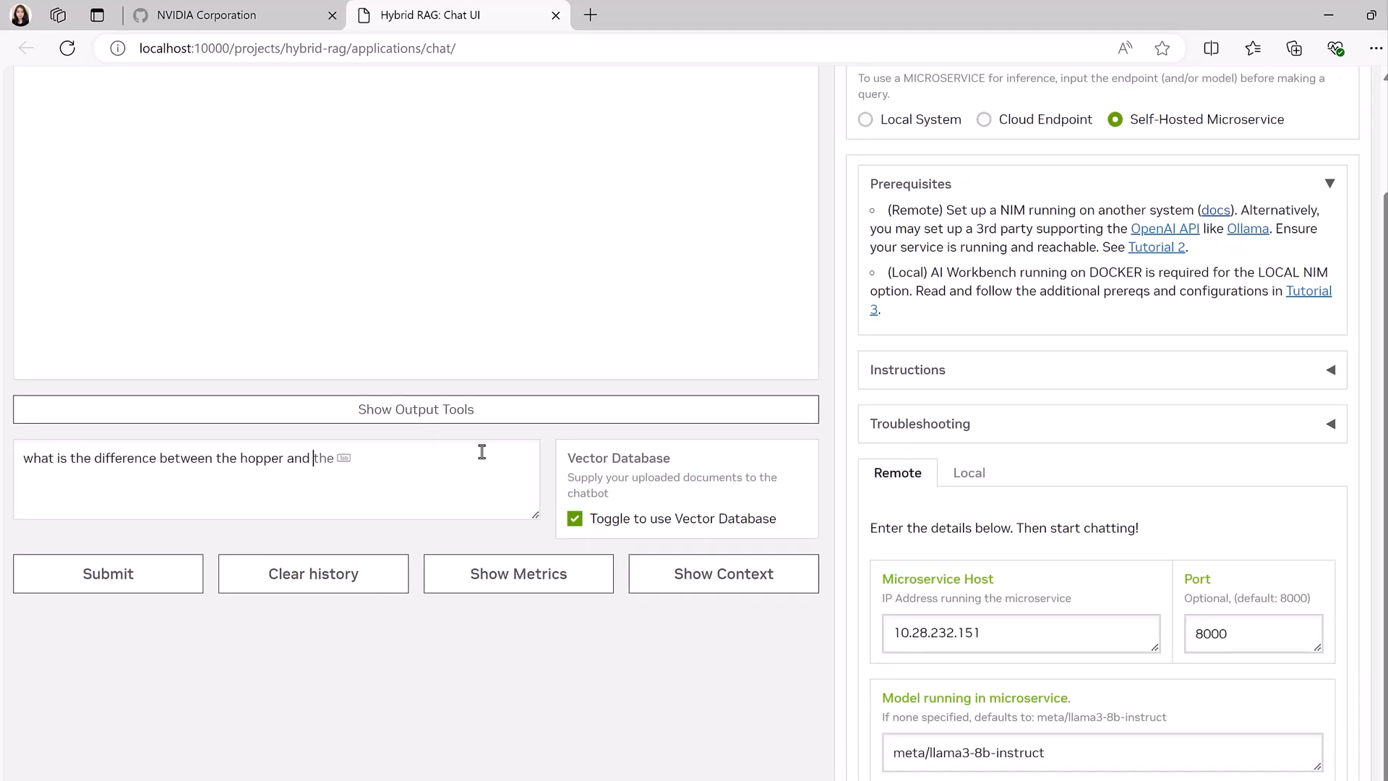
{"action": "left_click", "coordinate": [107, 573]}
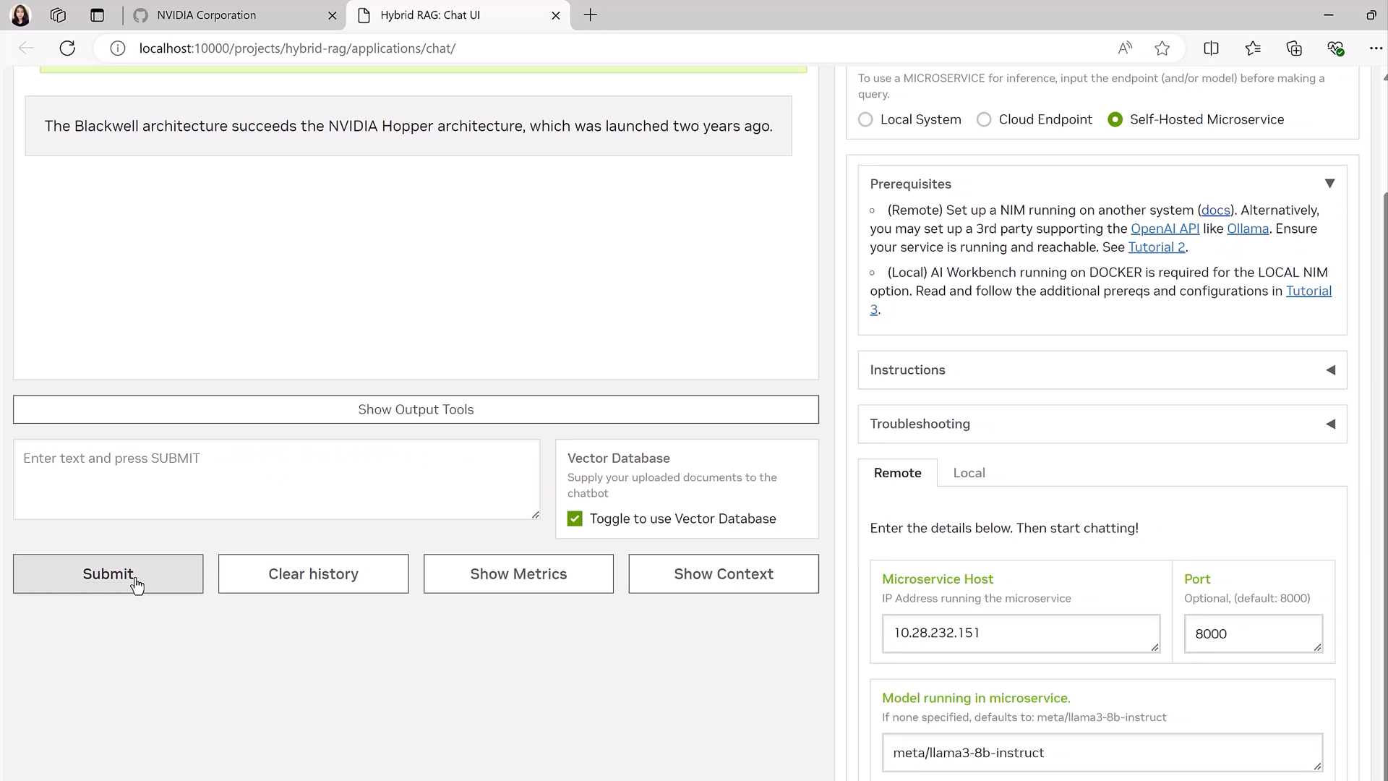
{"action": "left_click", "coordinate": [723, 574]}
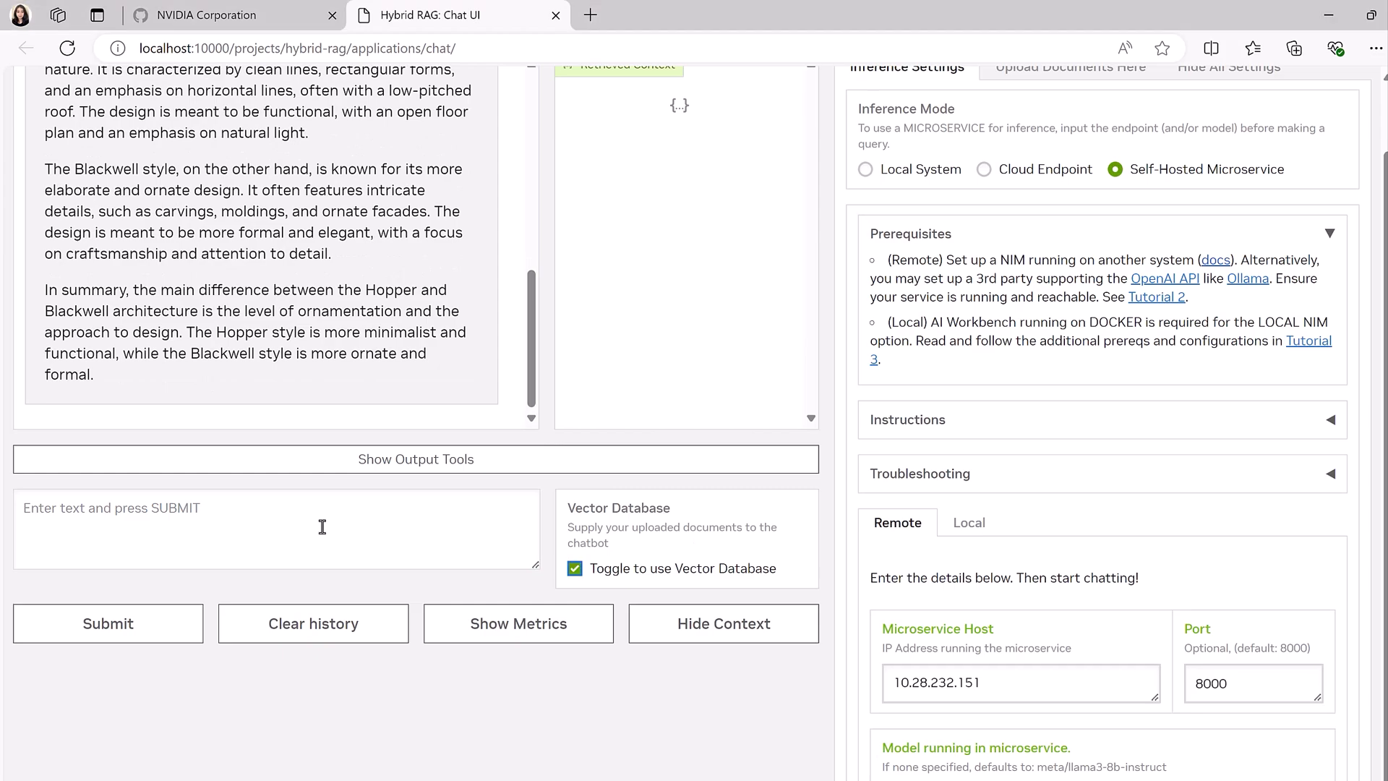
{"action": "left_click", "coordinate": [107, 623]}
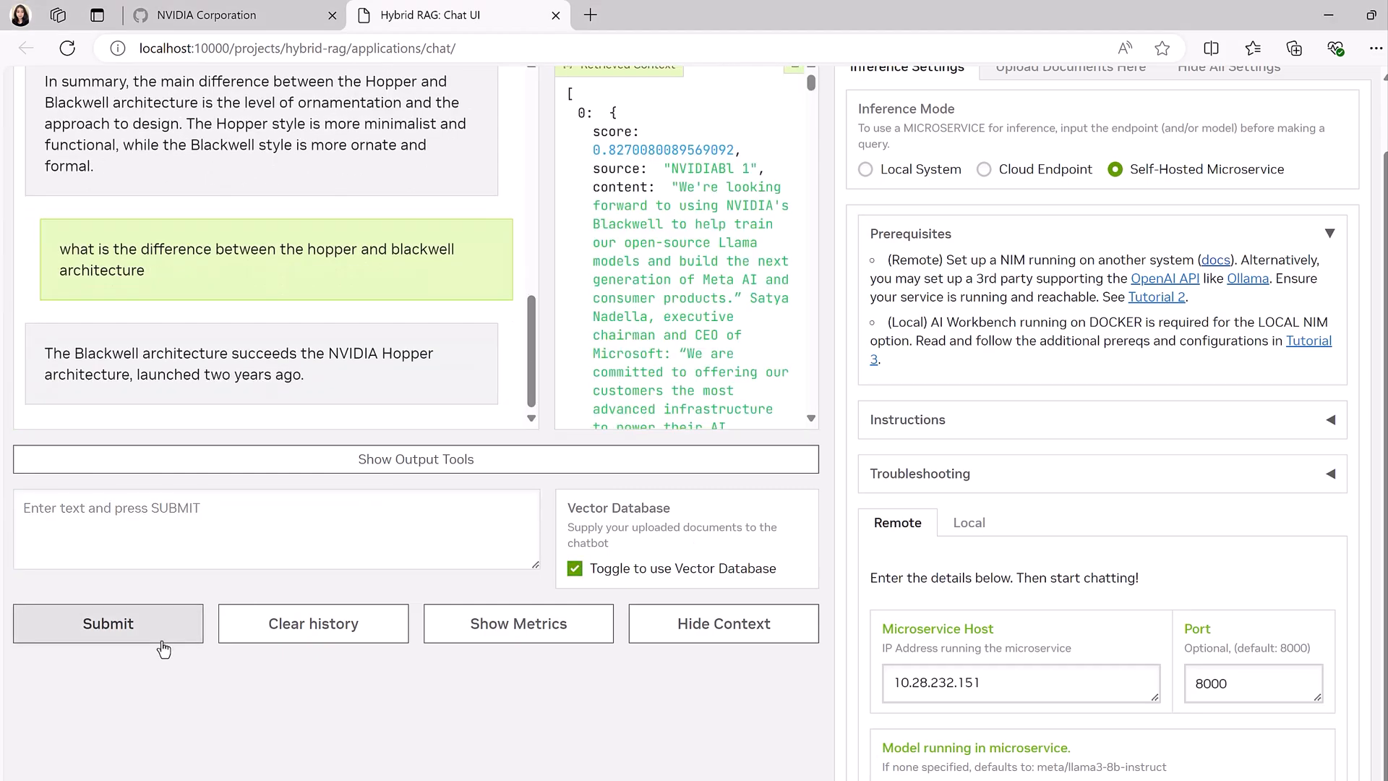